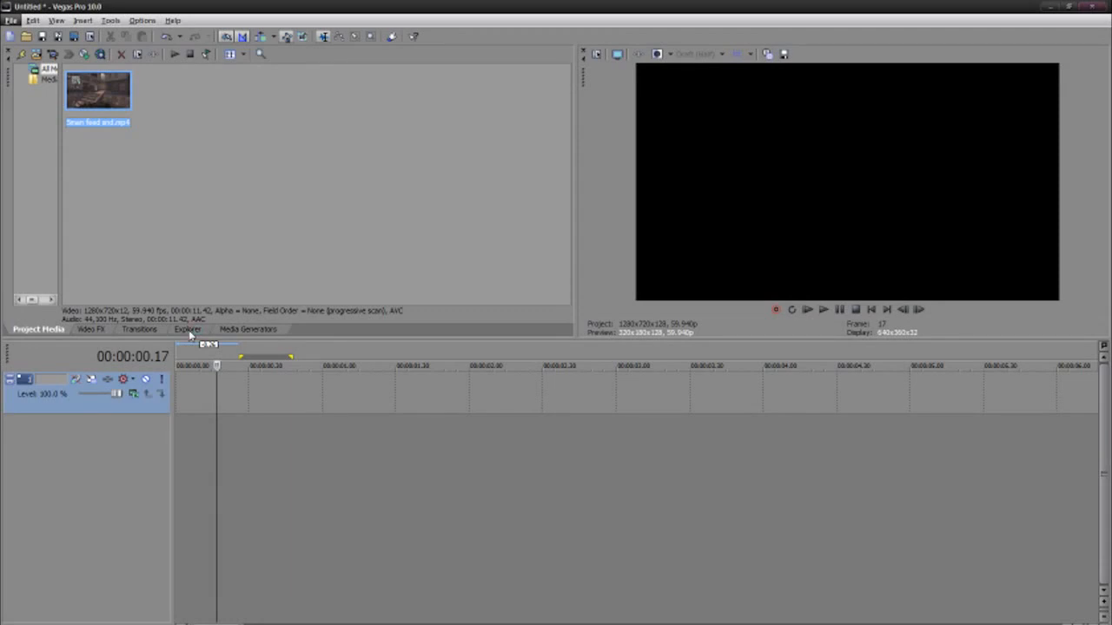
mouse_move(188, 334)
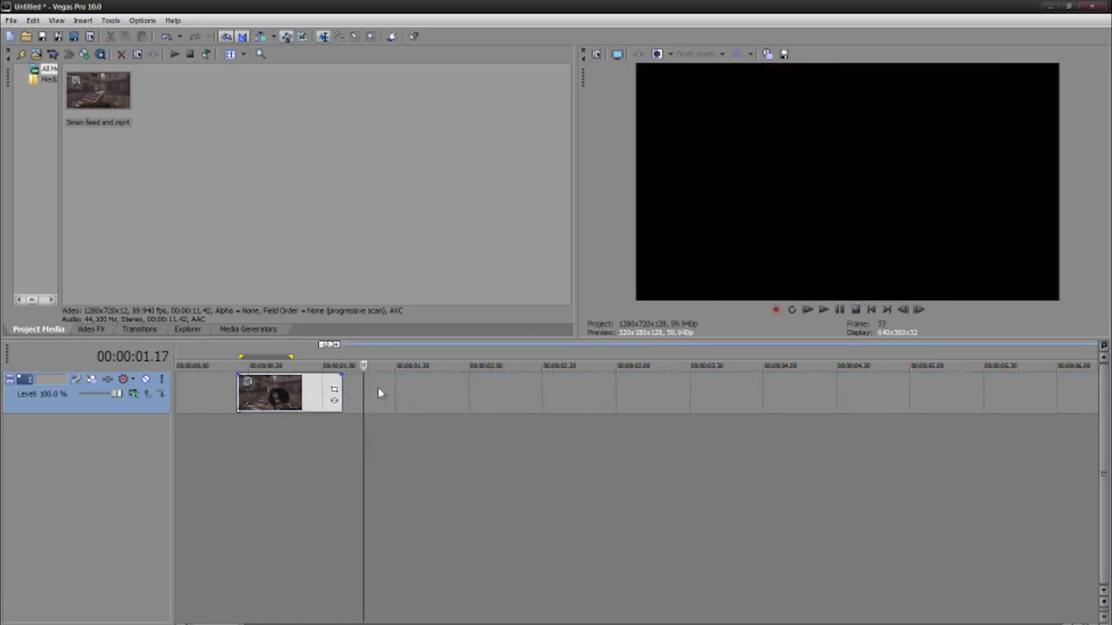
Move the gameplay clip to the timeline start and split it into three short events
right_click(269, 393)
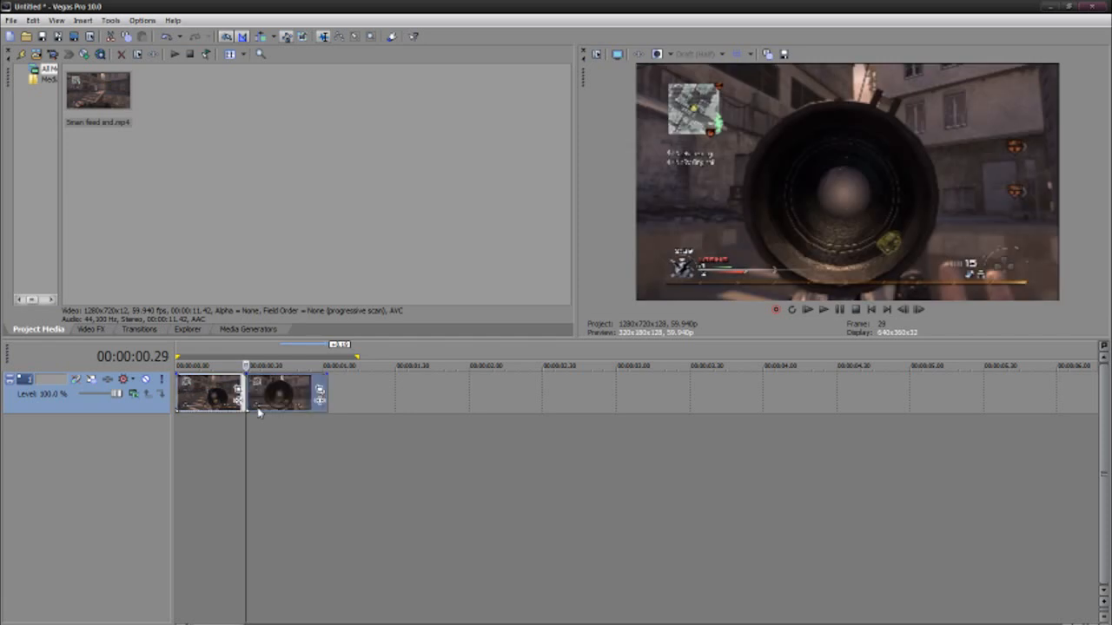
click(257, 365)
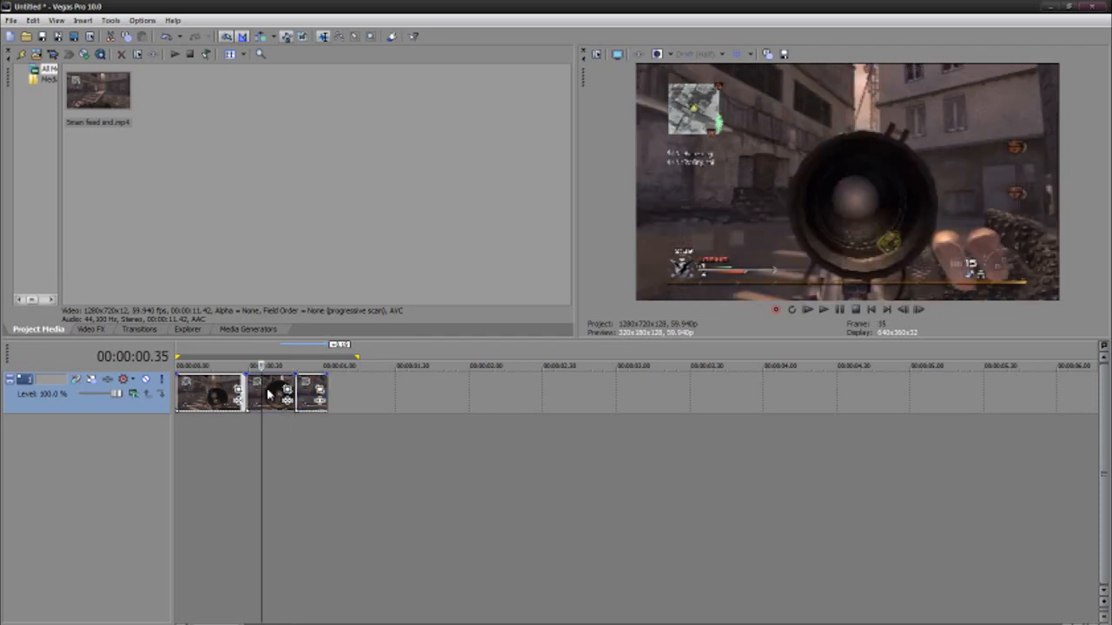
Bring up Video Event Pan/Crop on the middle clip piece to keyframe a zoom-in
right_click(270, 393)
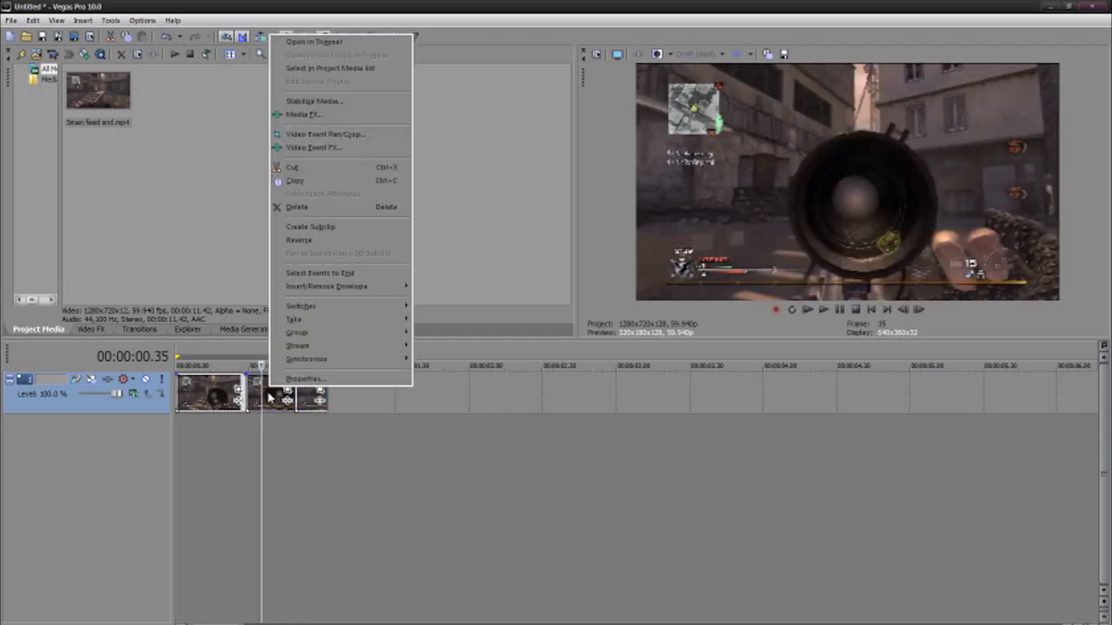
mouse_move(327, 134)
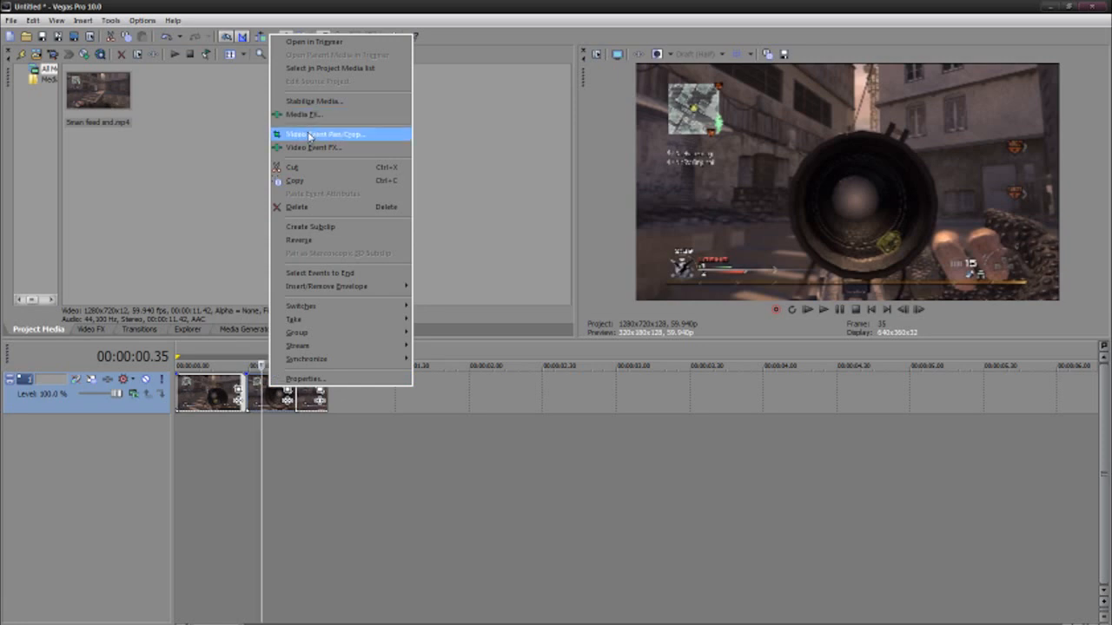
click(326, 134)
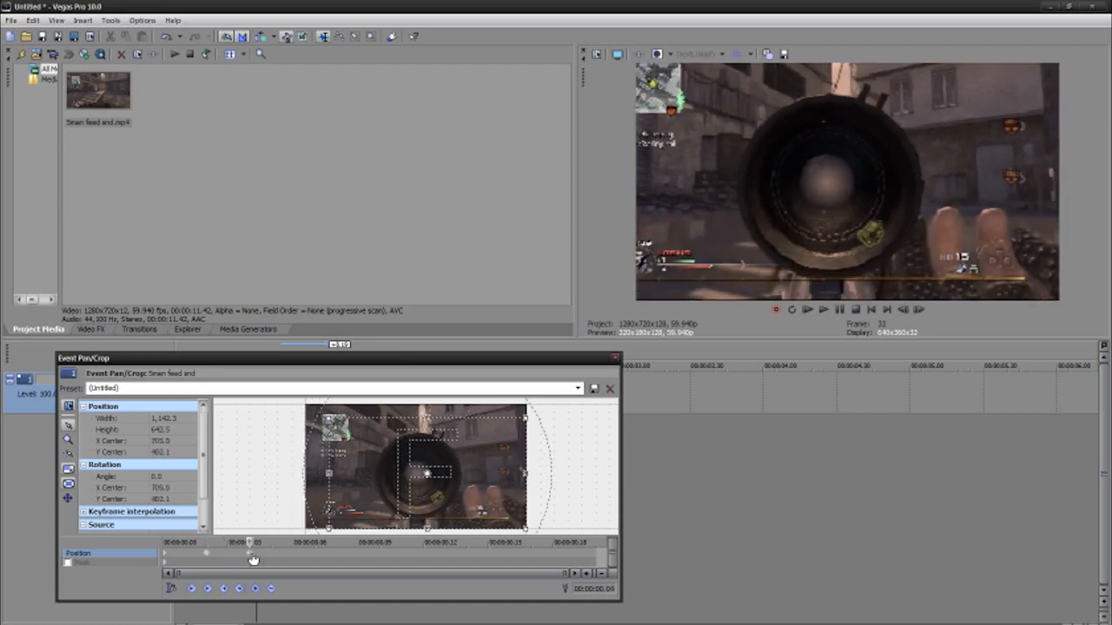
mouse_move(243, 554)
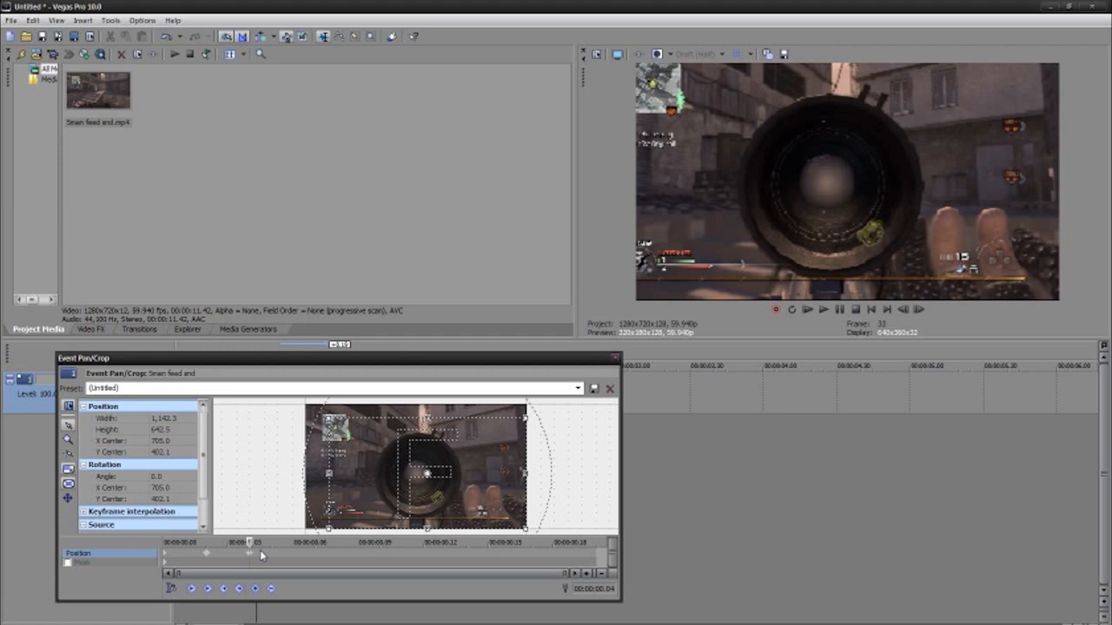
mouse_move(296, 558)
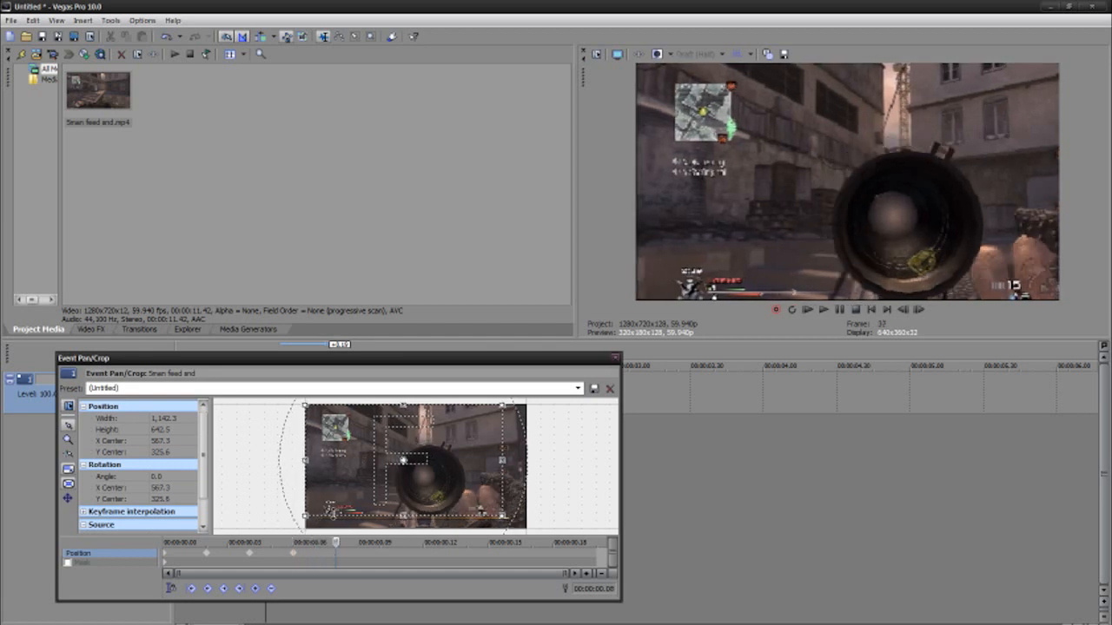
Shift the zoomed framing sideways at a new keyframe, return to full frame and close Pan/Crop
drag(403, 466, 403, 472)
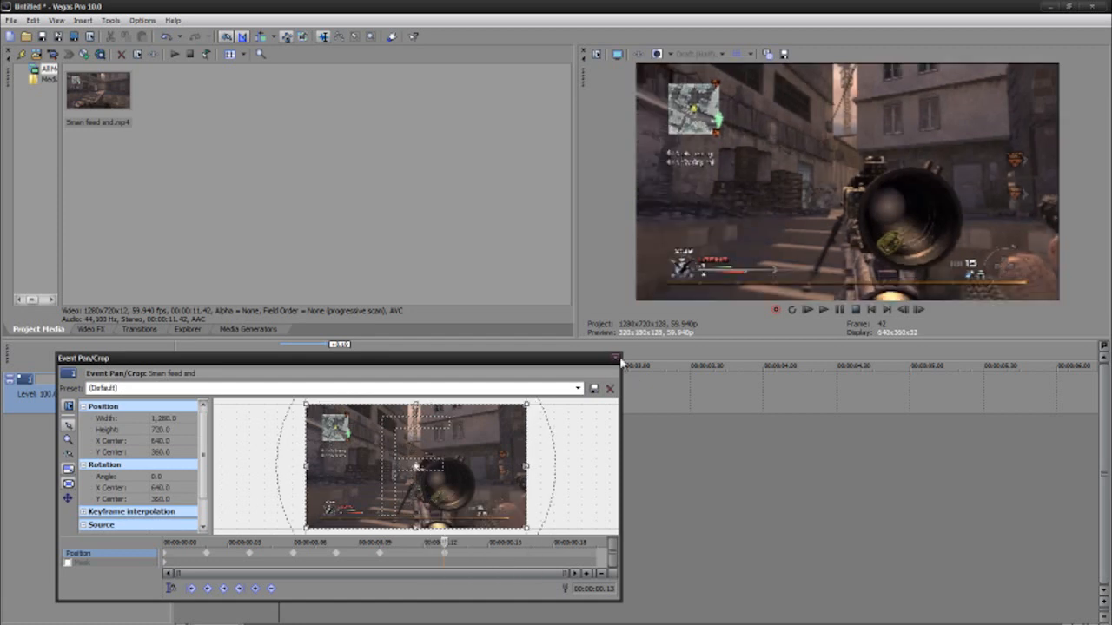
click(611, 358)
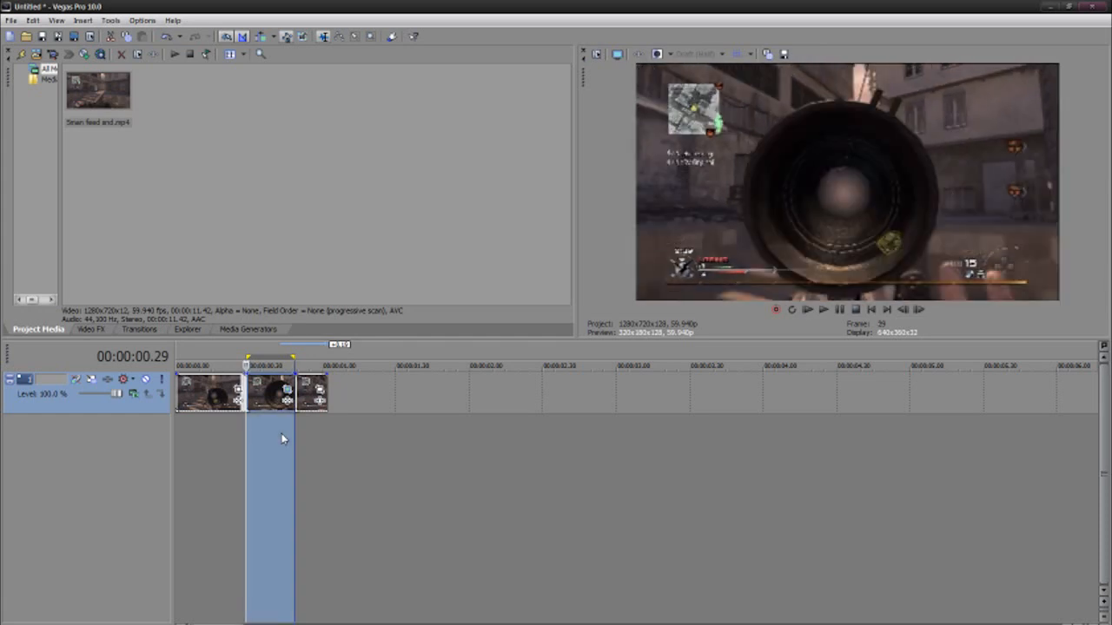
mouse_move(236, 483)
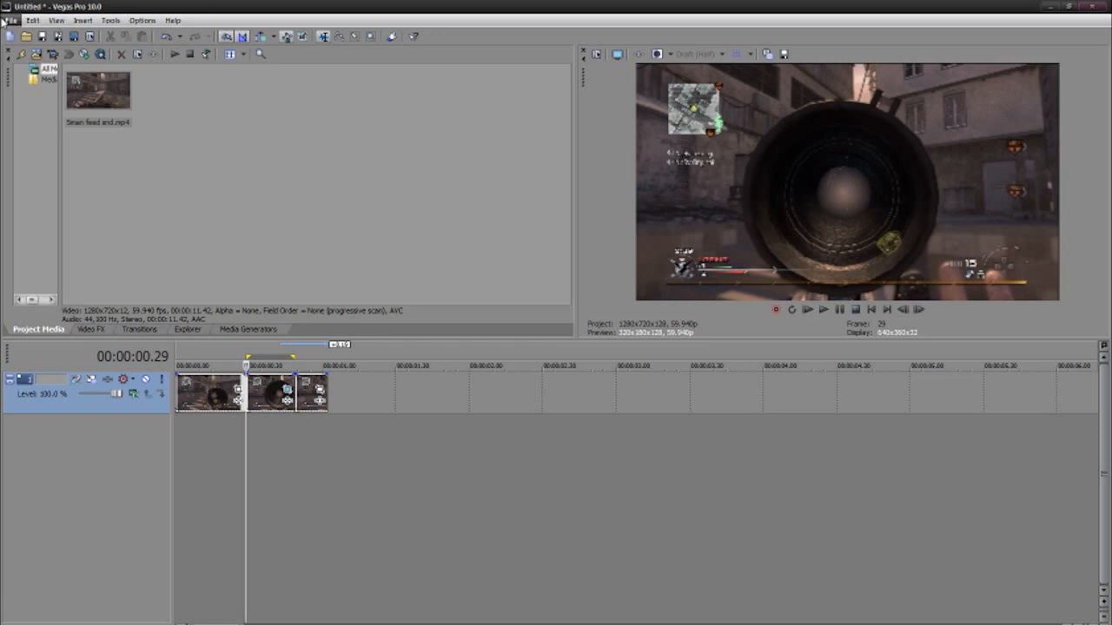
Show the File menu to reach the project properties
click(10, 21)
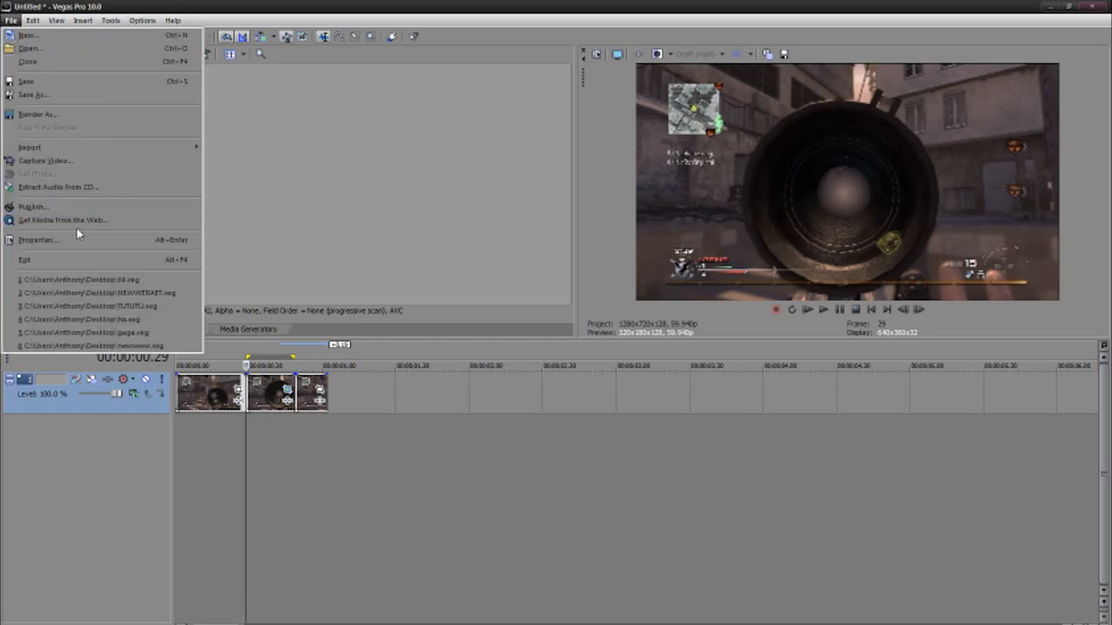
Set the project's Stereoscopic 3D mode to Anaglyphic (red/cyan) in Properties and apply it
click(39, 239)
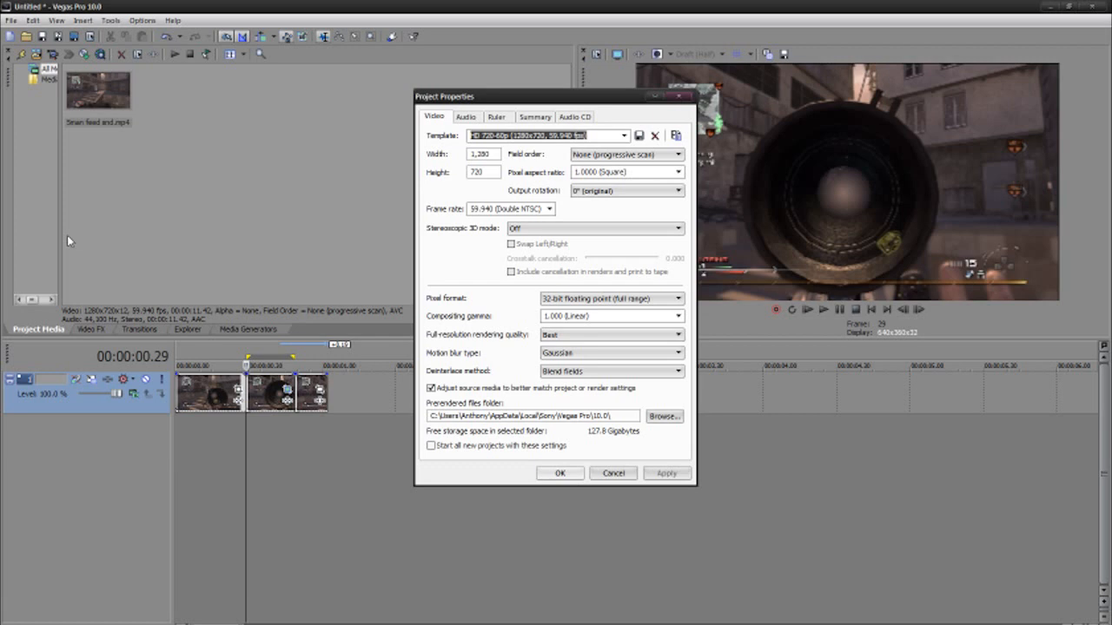
click(594, 229)
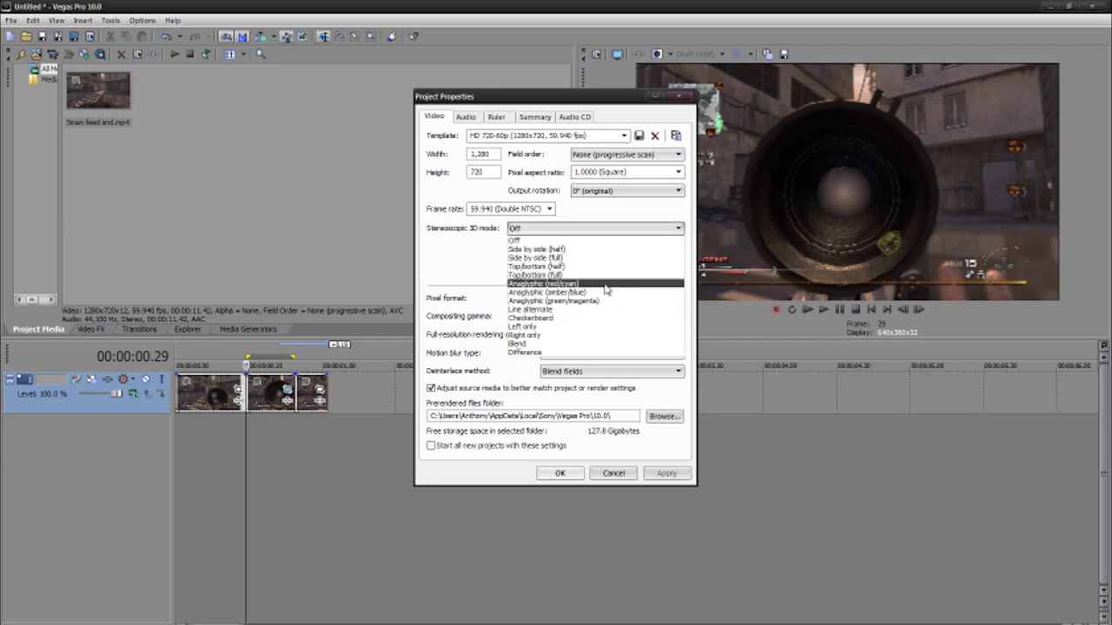
mouse_move(569, 300)
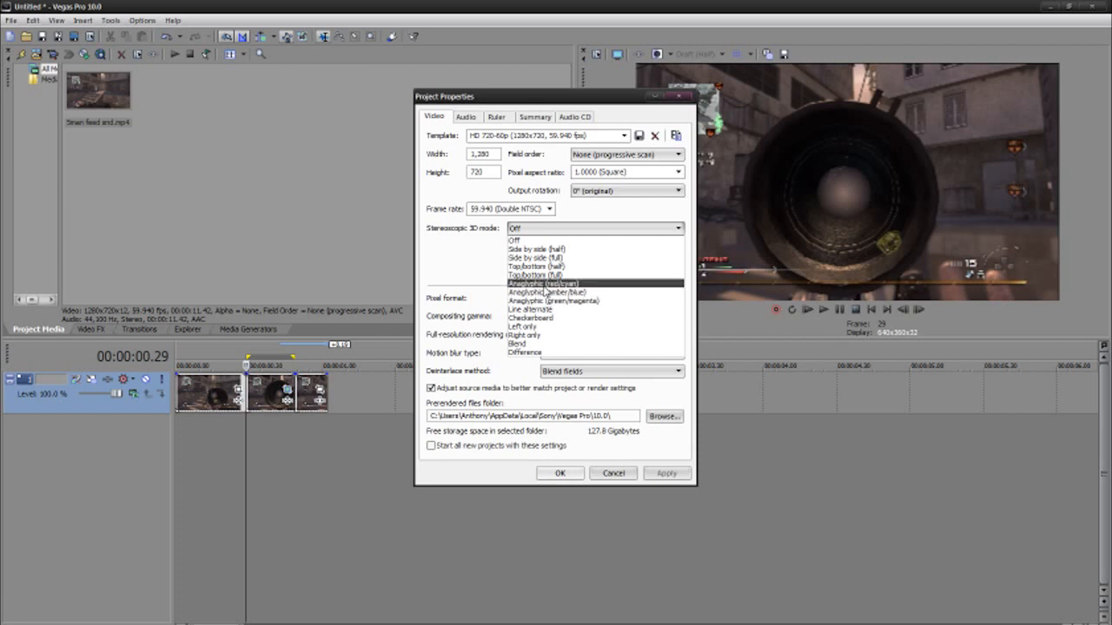
click(542, 283)
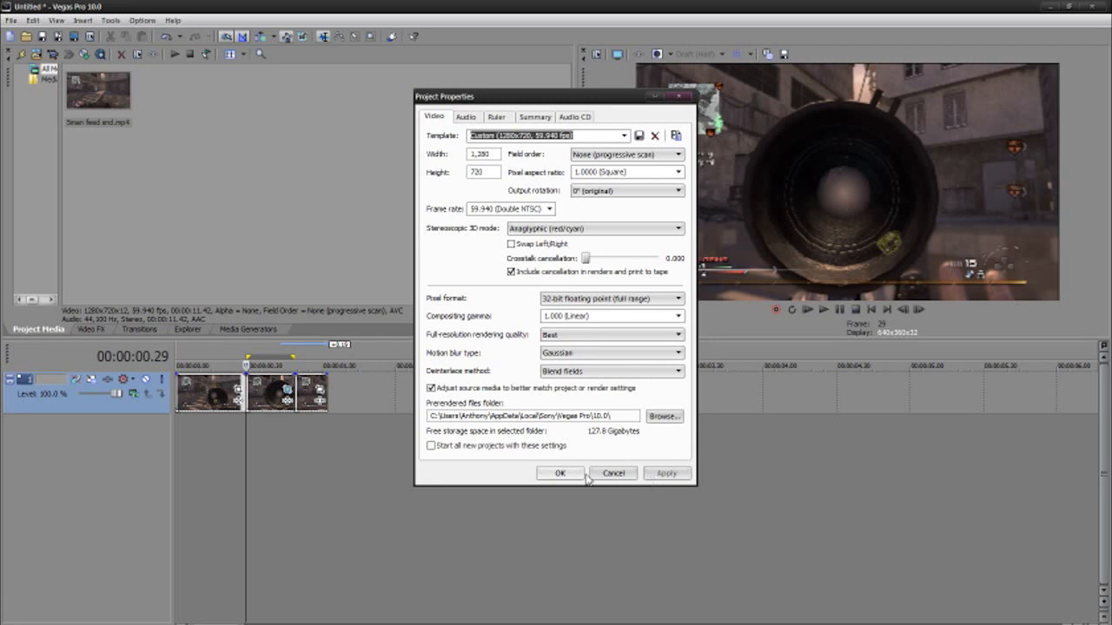
click(559, 472)
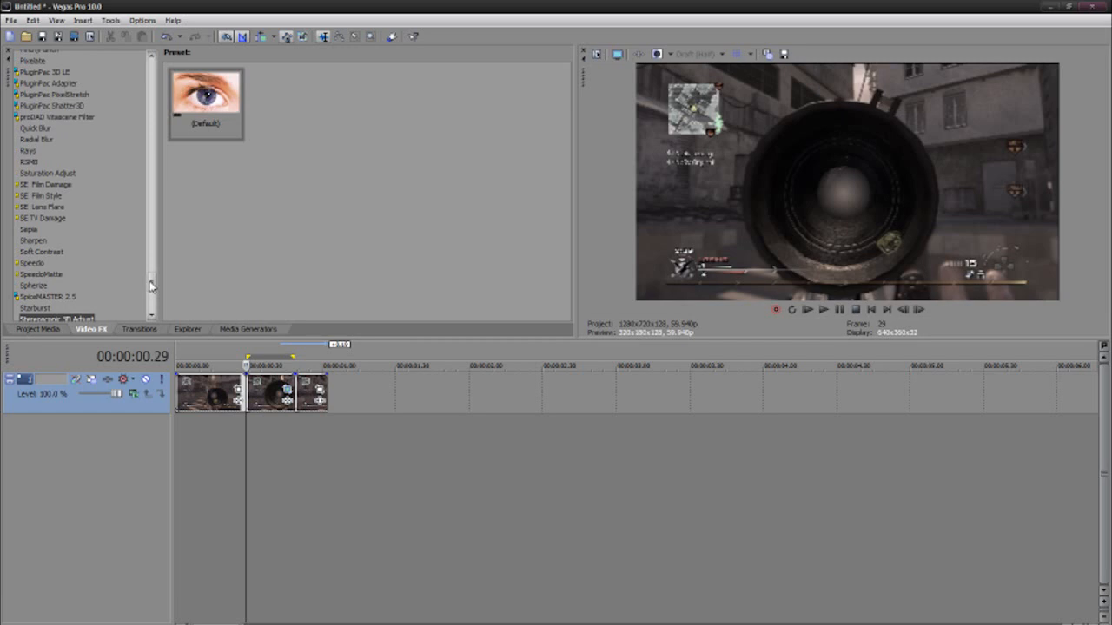
Add a Color Corrector track effect and settle its Saturation slider at about 2.14
scroll(down, 3)
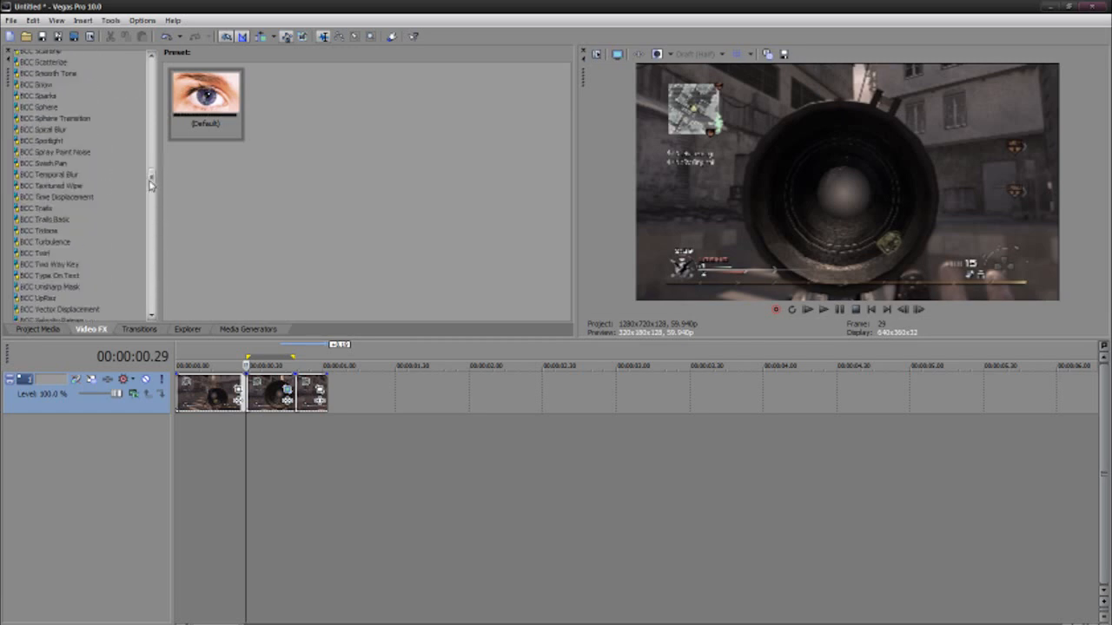
click(43, 271)
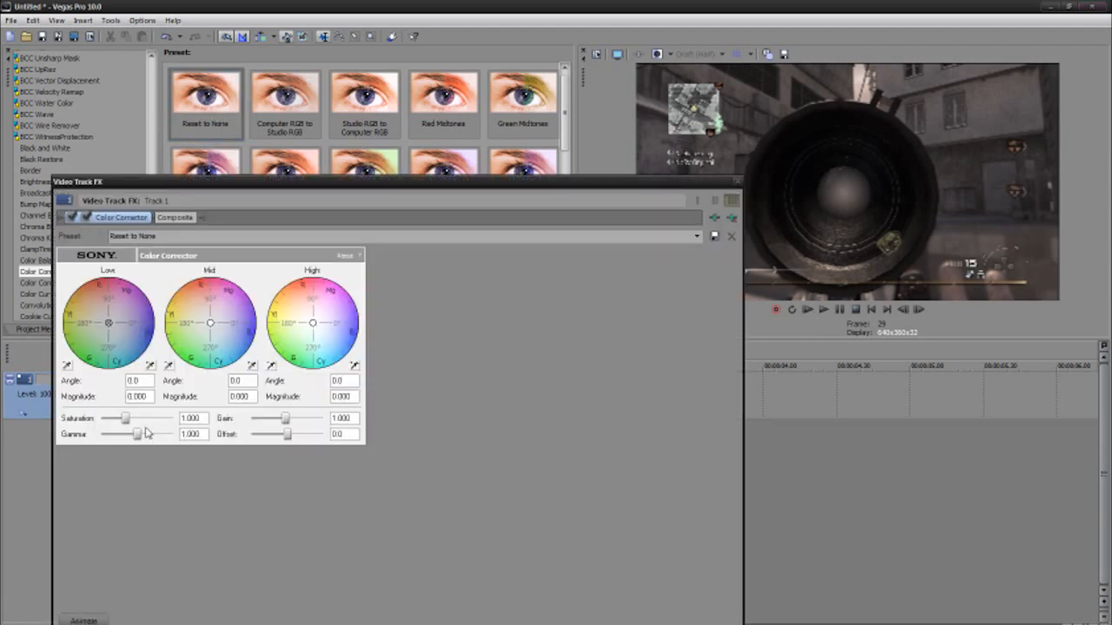
drag(125, 417, 136, 417)
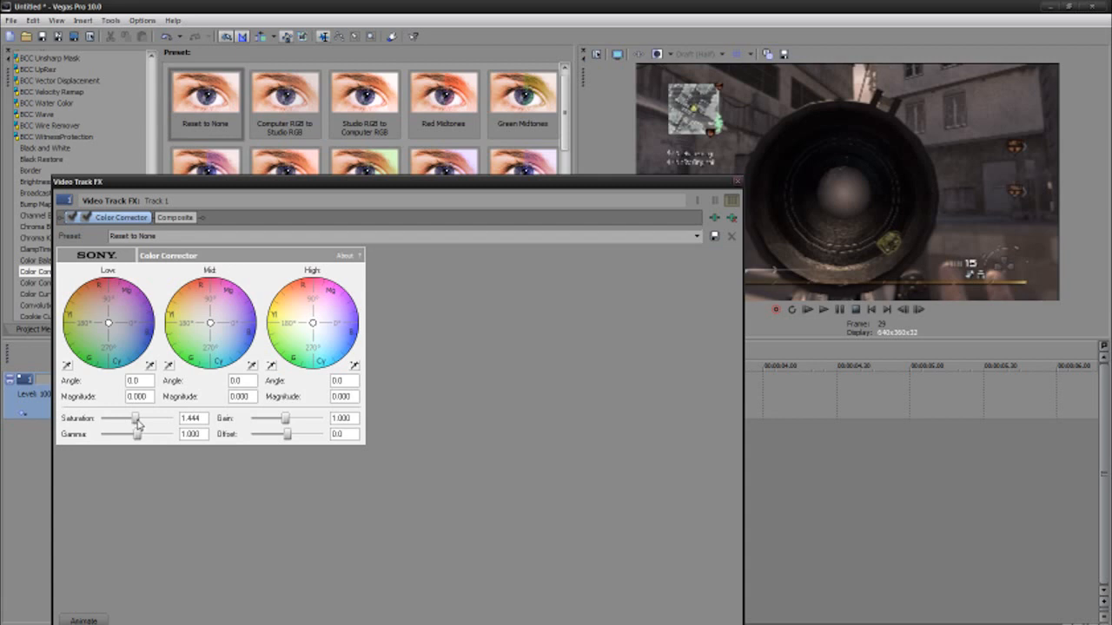
drag(136, 419, 149, 419)
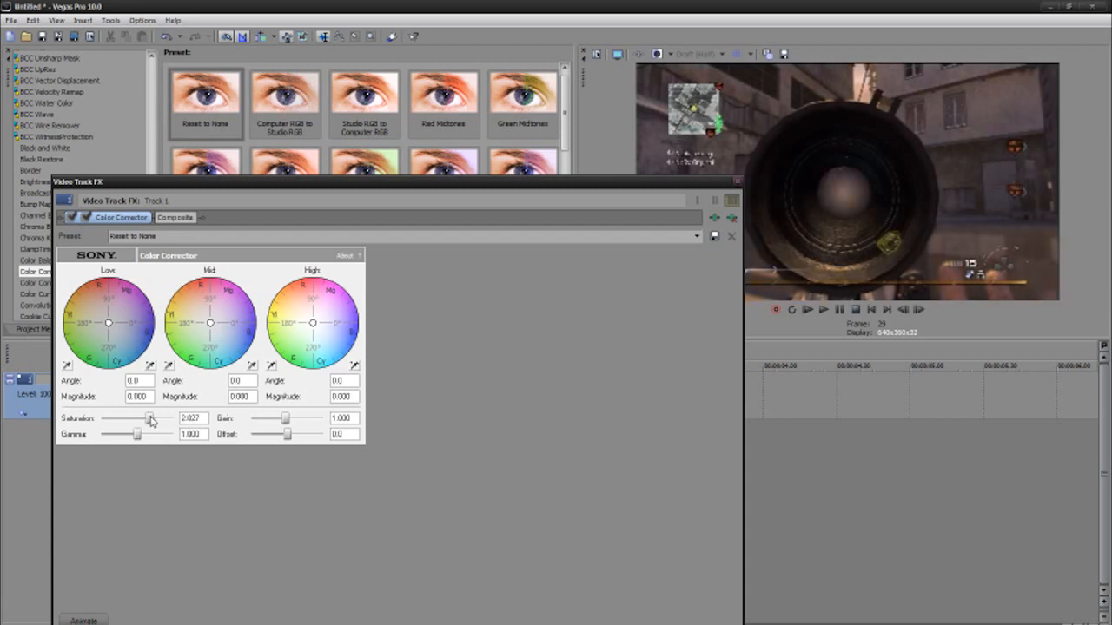
drag(149, 417, 158, 417)
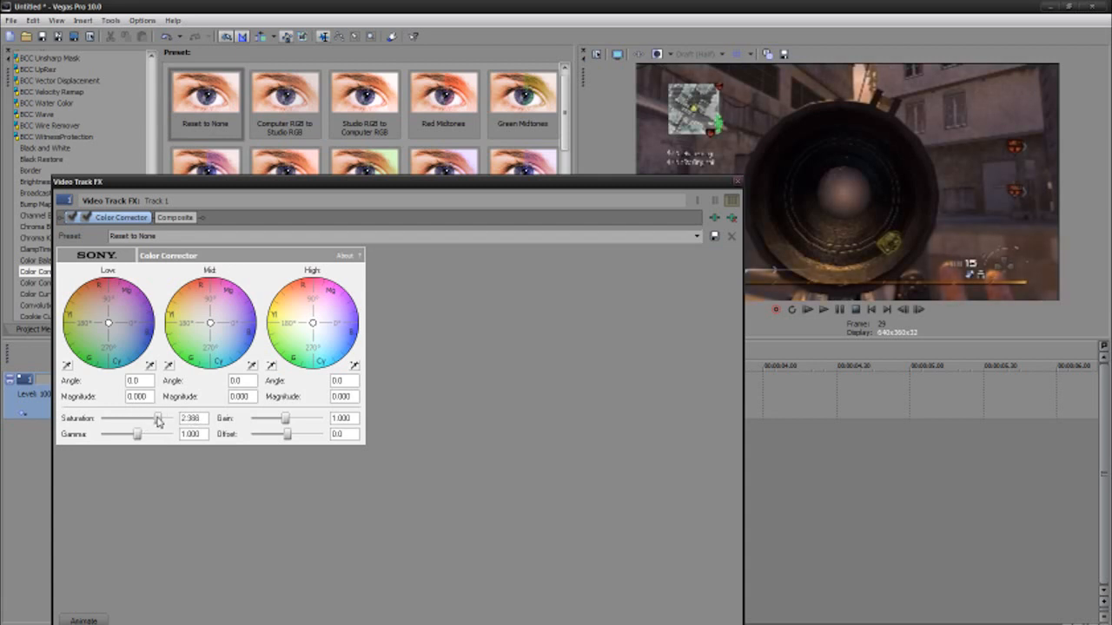
drag(156, 417, 141, 417)
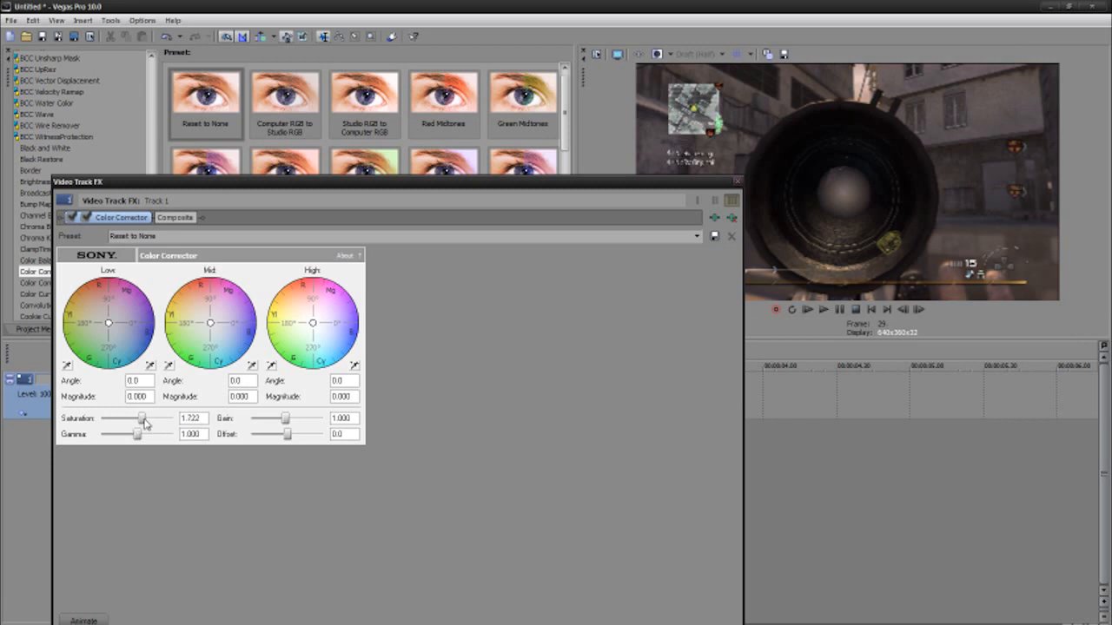
drag(141, 417, 157, 418)
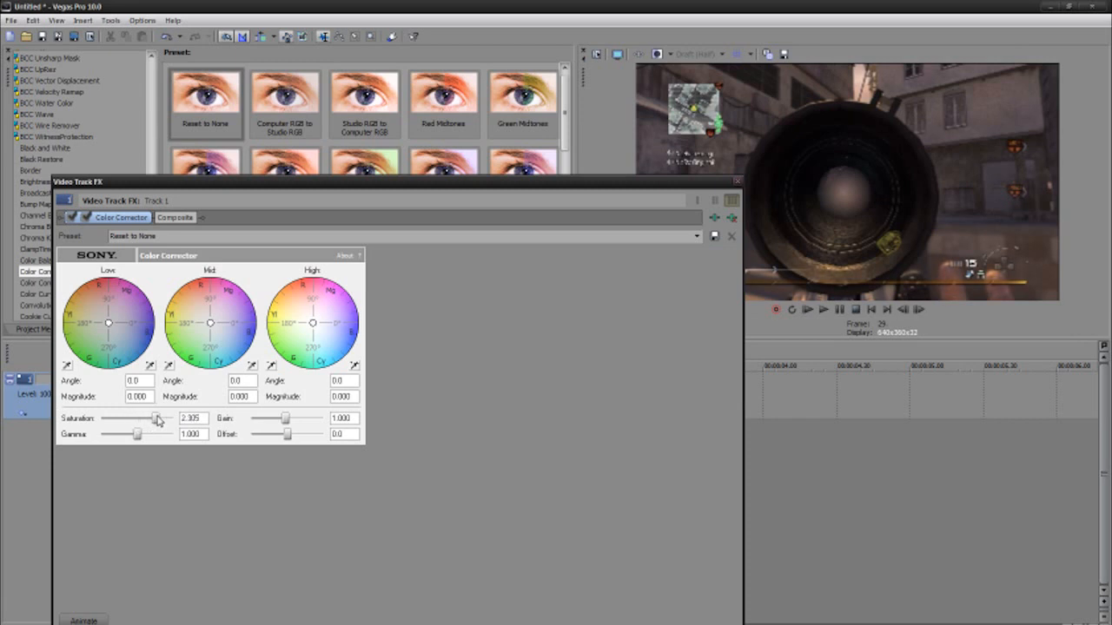
drag(160, 417, 153, 417)
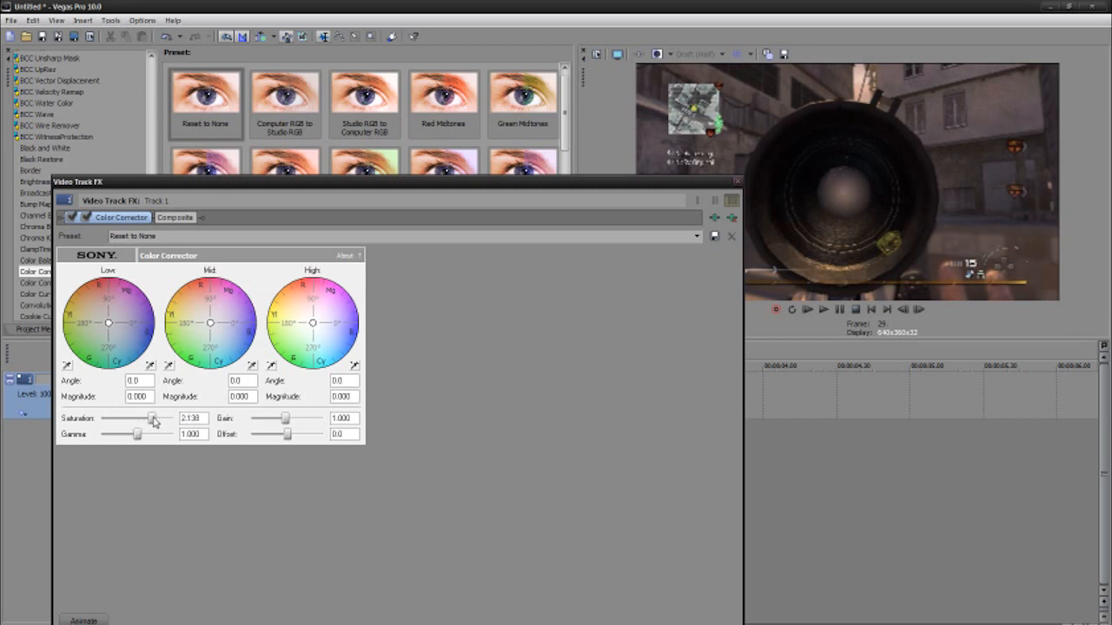
drag(153, 419, 140, 419)
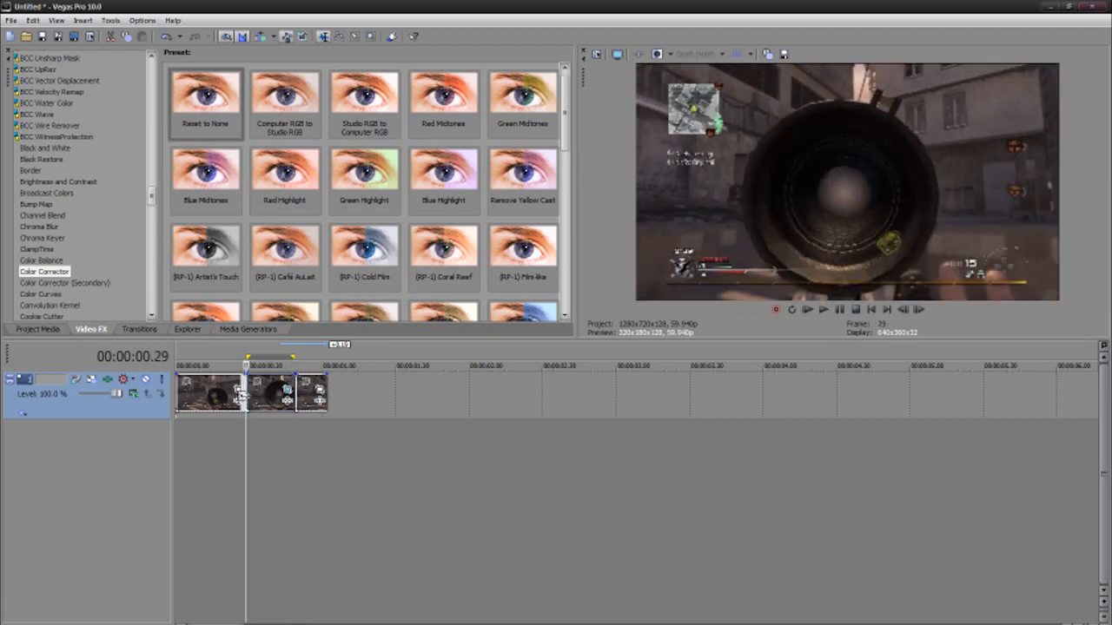
Expand Stereoscopic 3D Adjust corrections, set Vertical Offset to 0 and test zoom and keystone amounts
scroll(down, 3)
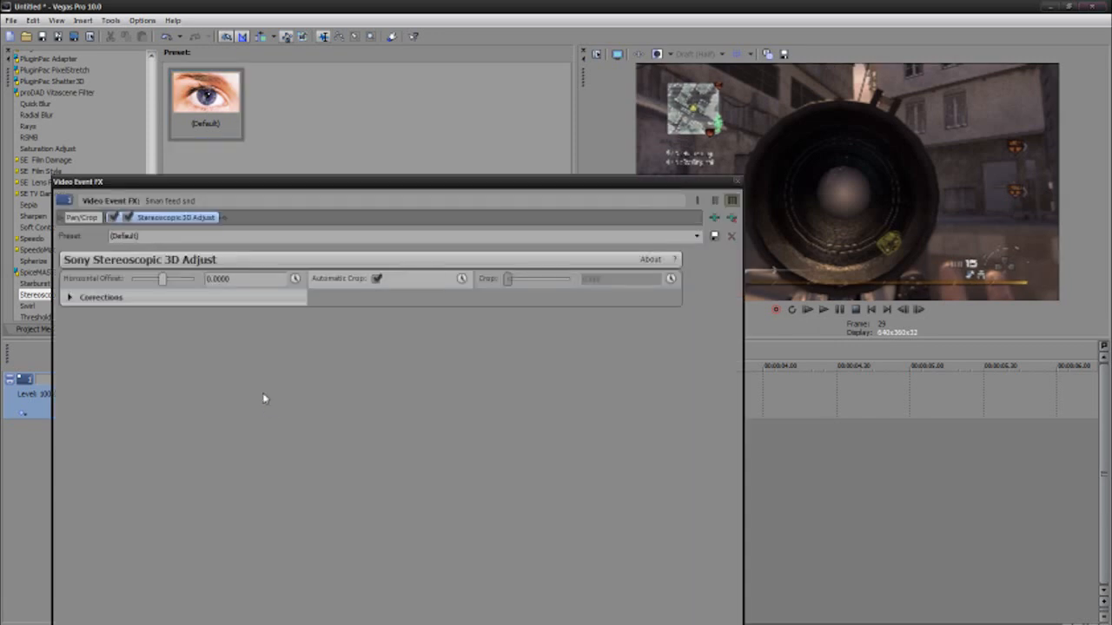
click(69, 297)
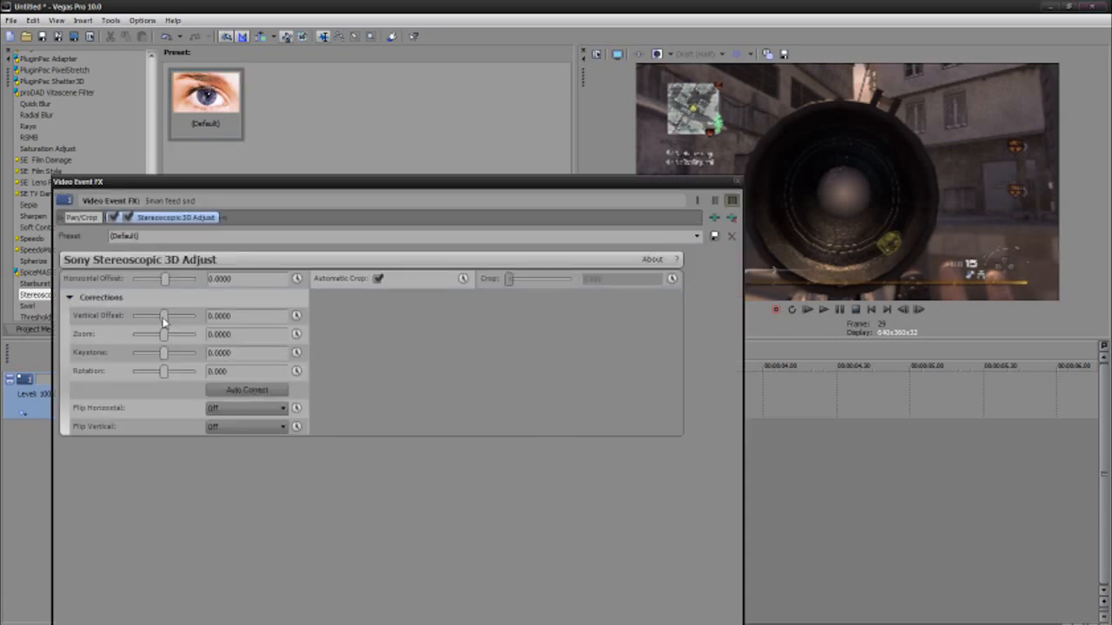
drag(164, 316, 167, 317)
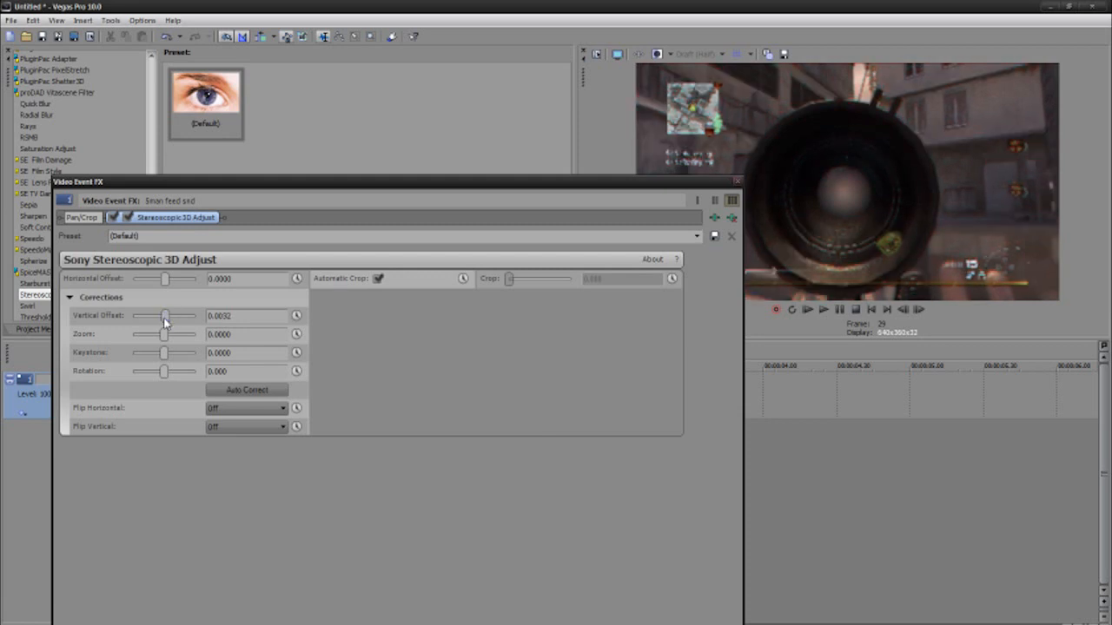
drag(165, 316, 170, 317)
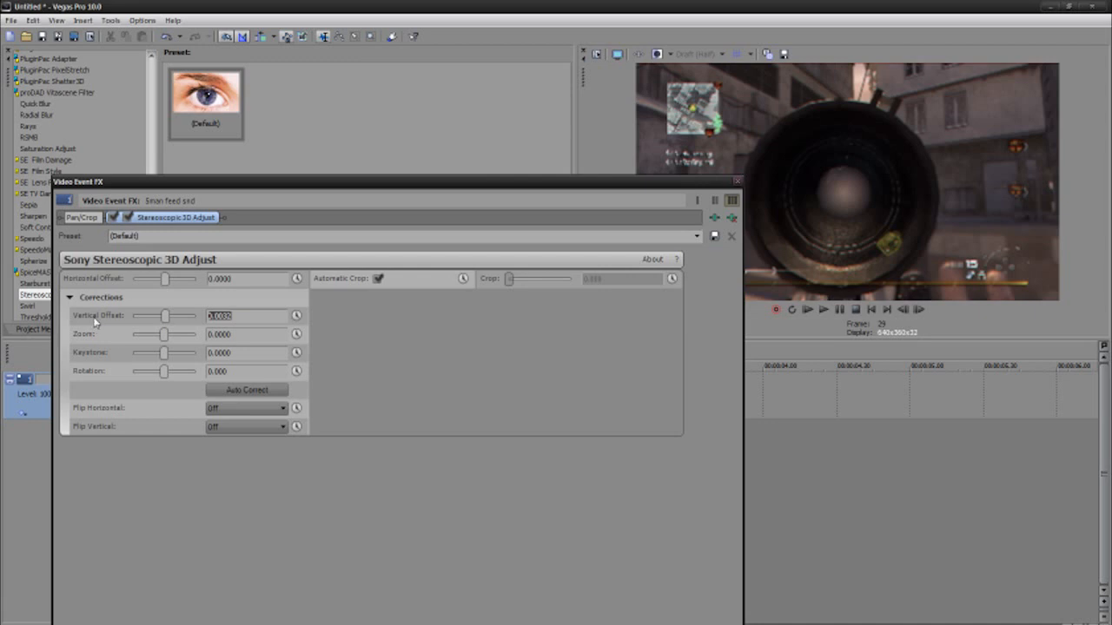
text(00)
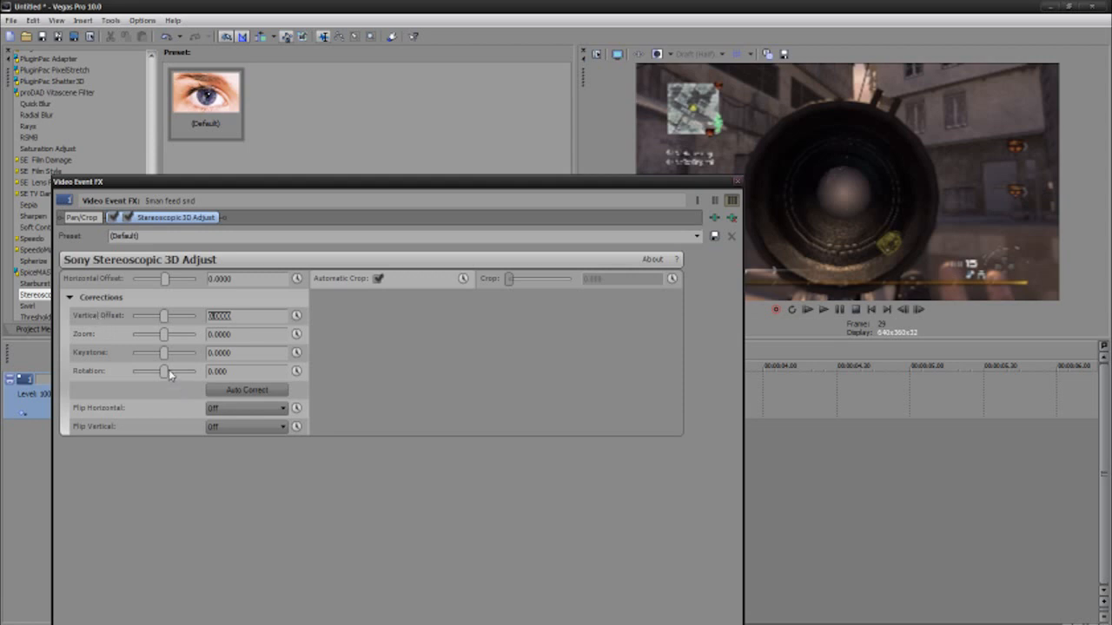
drag(165, 334, 172, 333)
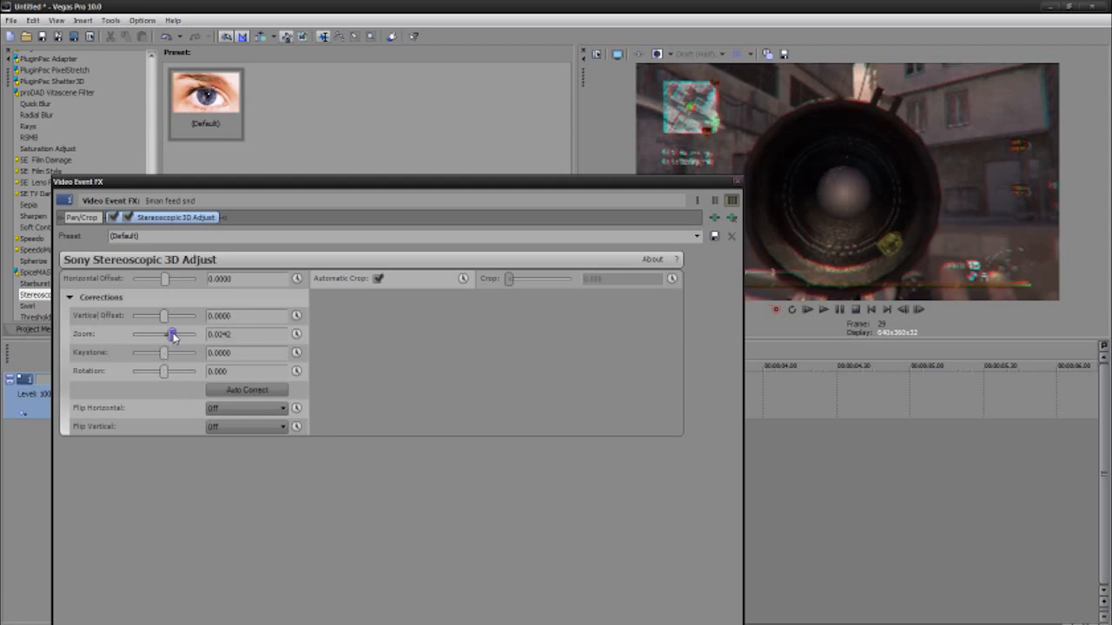
drag(171, 333, 196, 334)
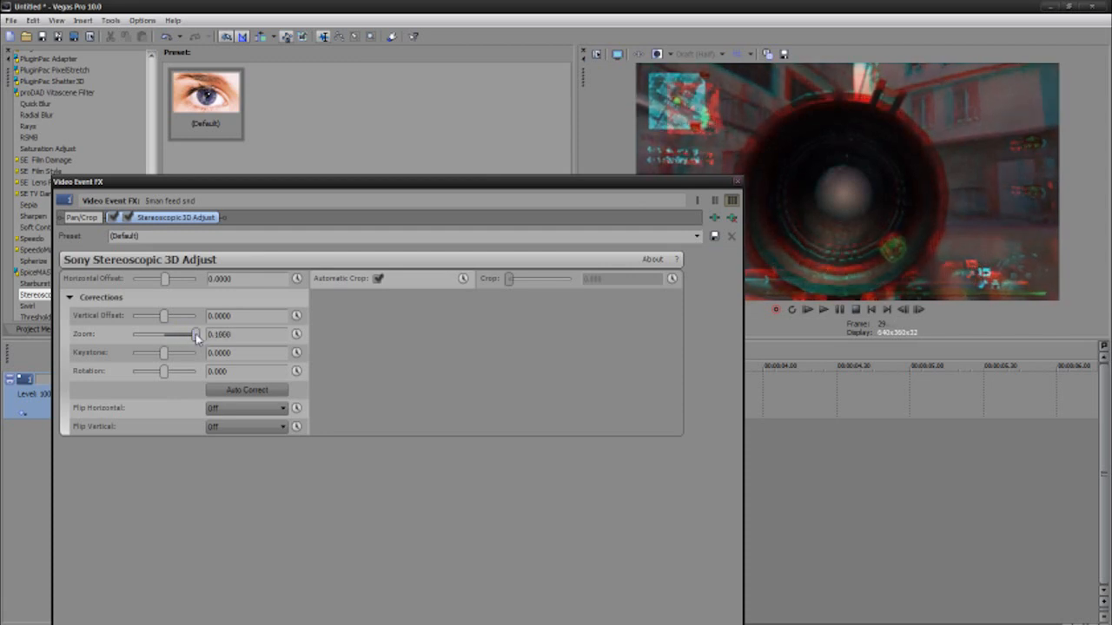
drag(194, 333, 165, 333)
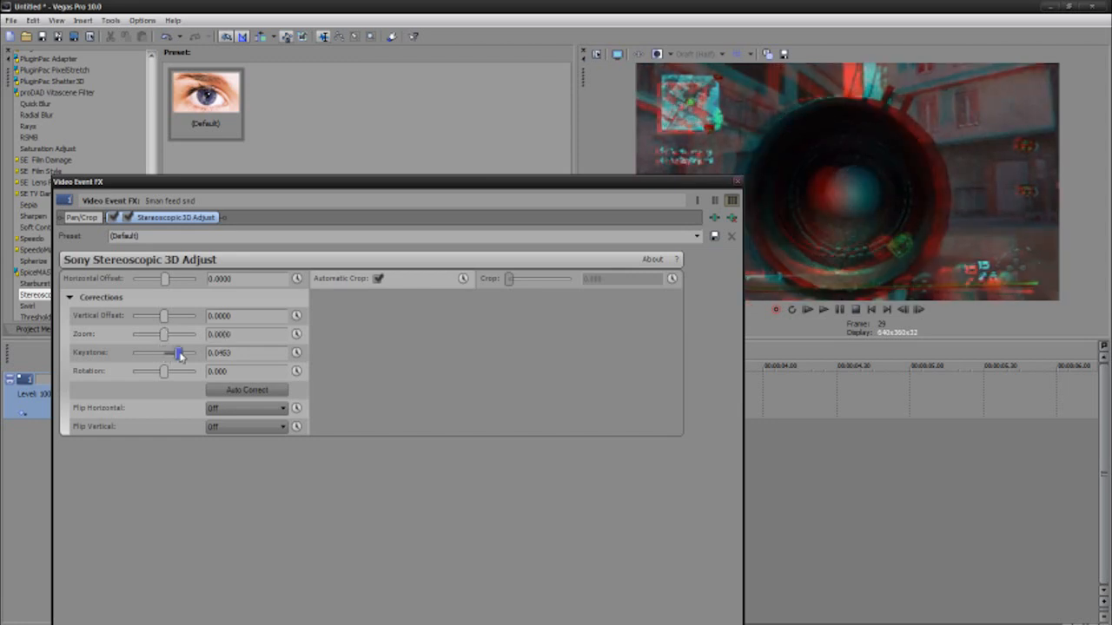
Keep a small keystone, bring Zoom back to 0 and close the 3D Adjust window
drag(181, 352, 167, 353)
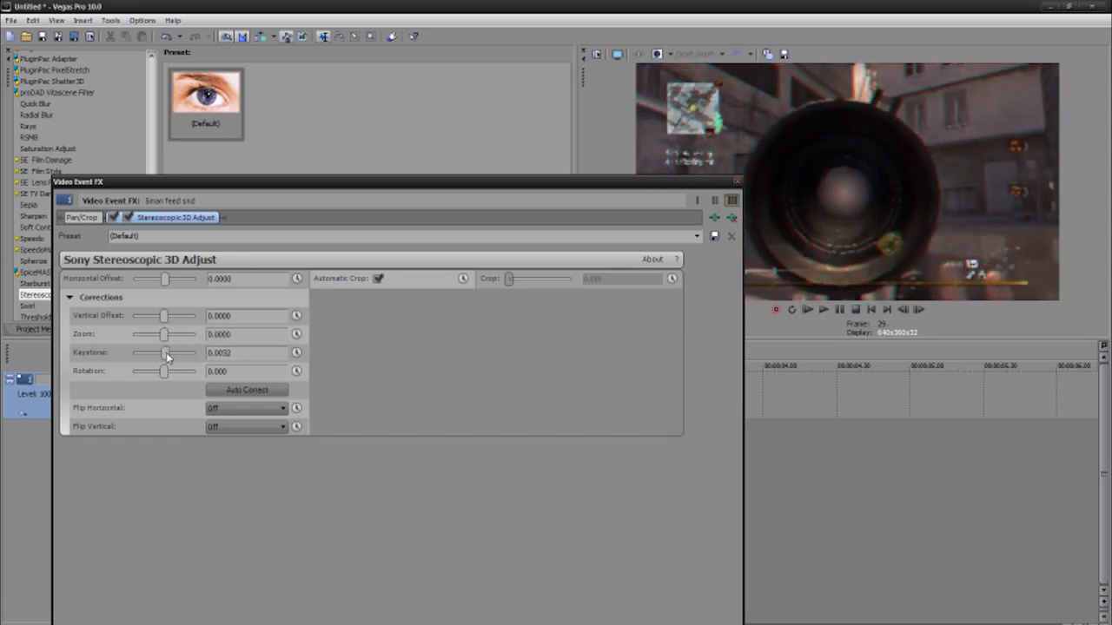
drag(165, 352, 168, 352)
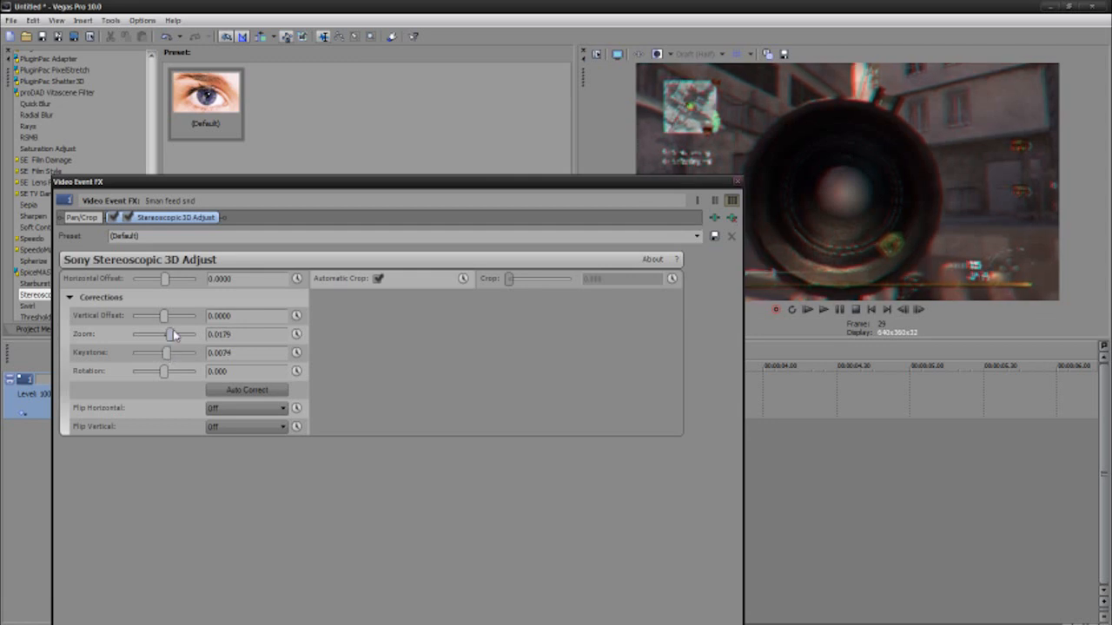
drag(172, 334, 184, 334)
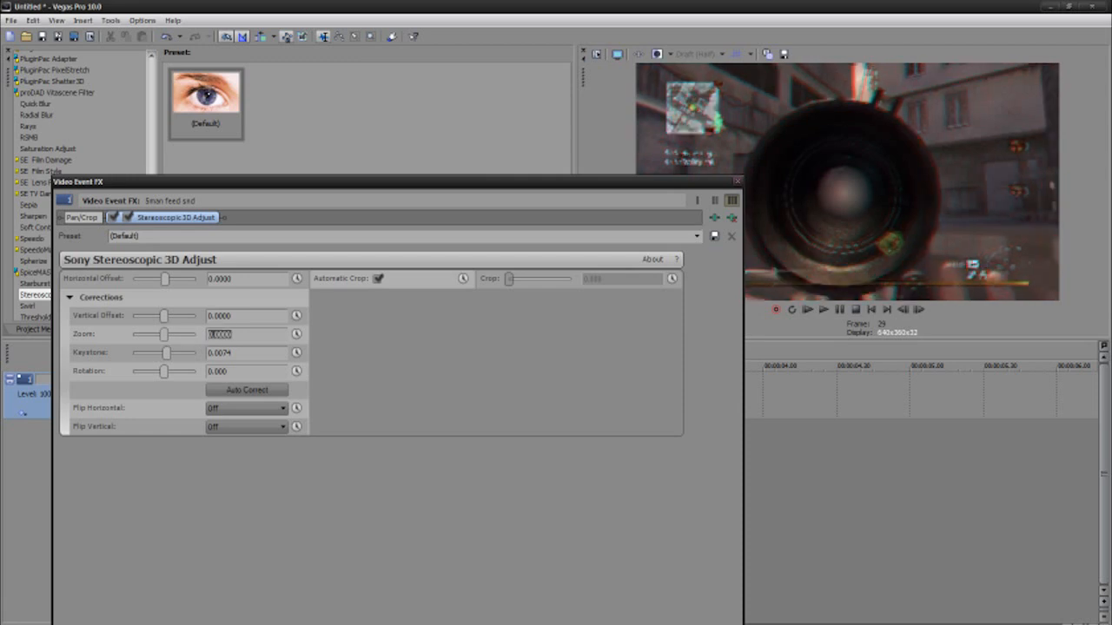
click(247, 353)
text(0.0000)
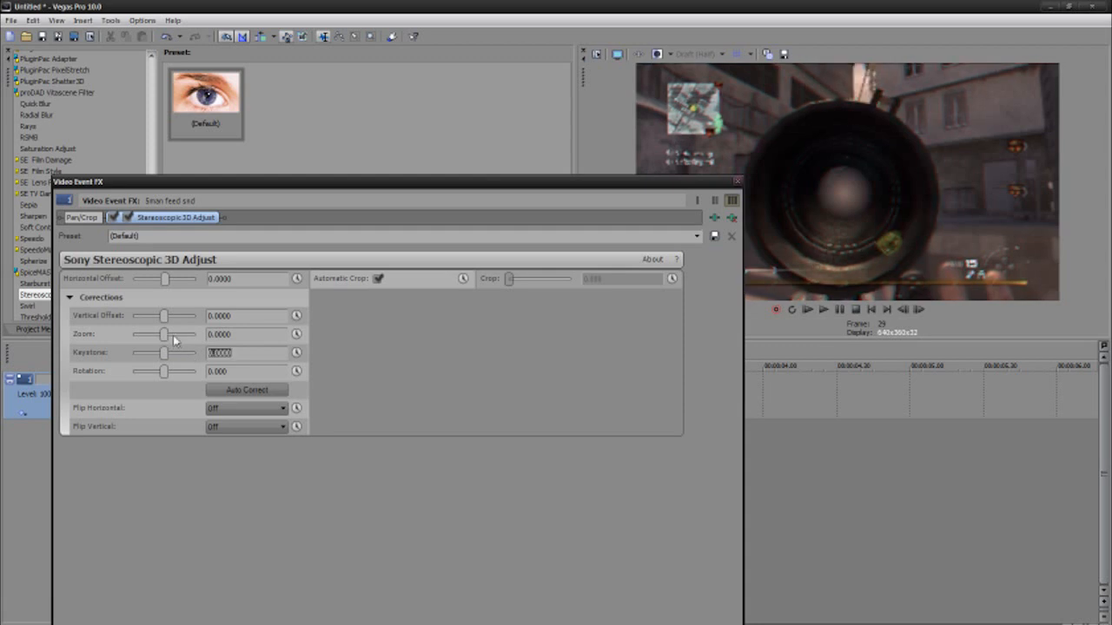
drag(165, 334, 170, 334)
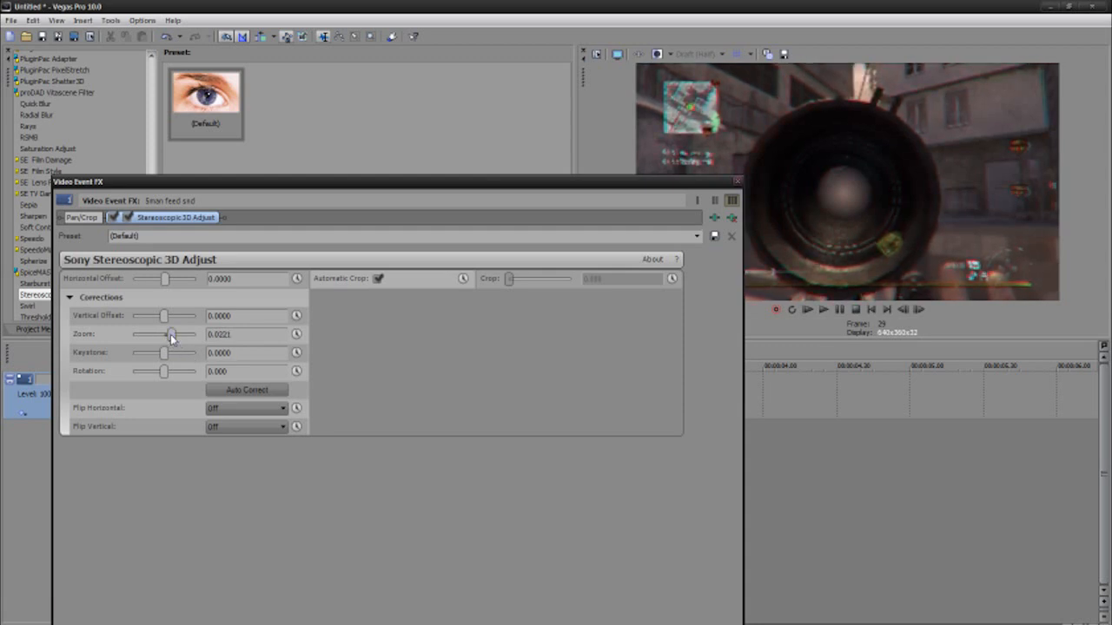
drag(172, 333, 166, 334)
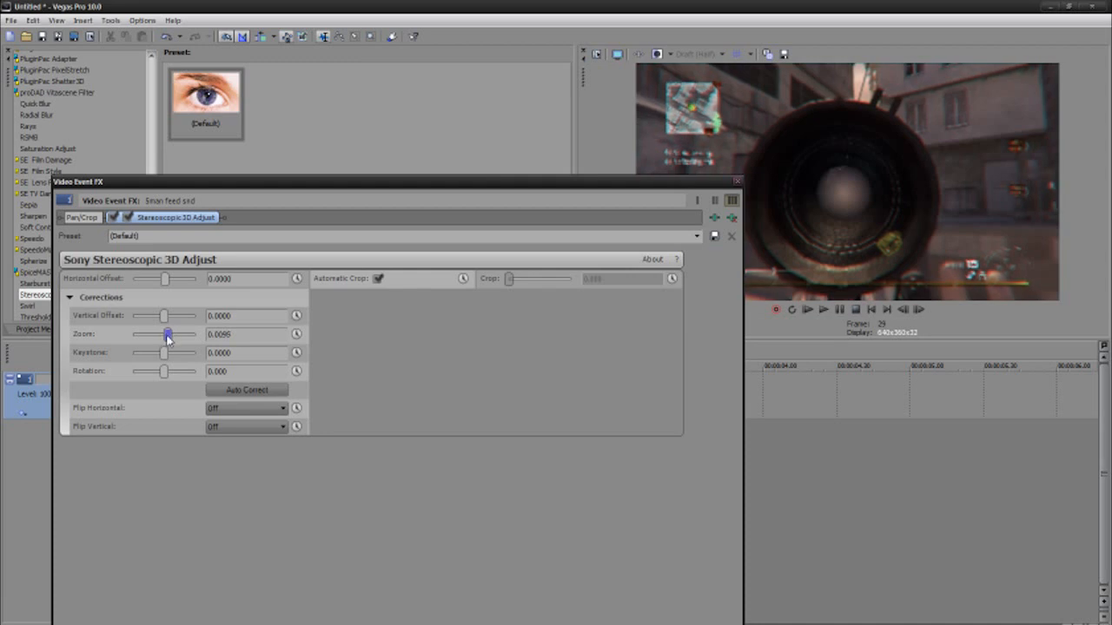
click(737, 182)
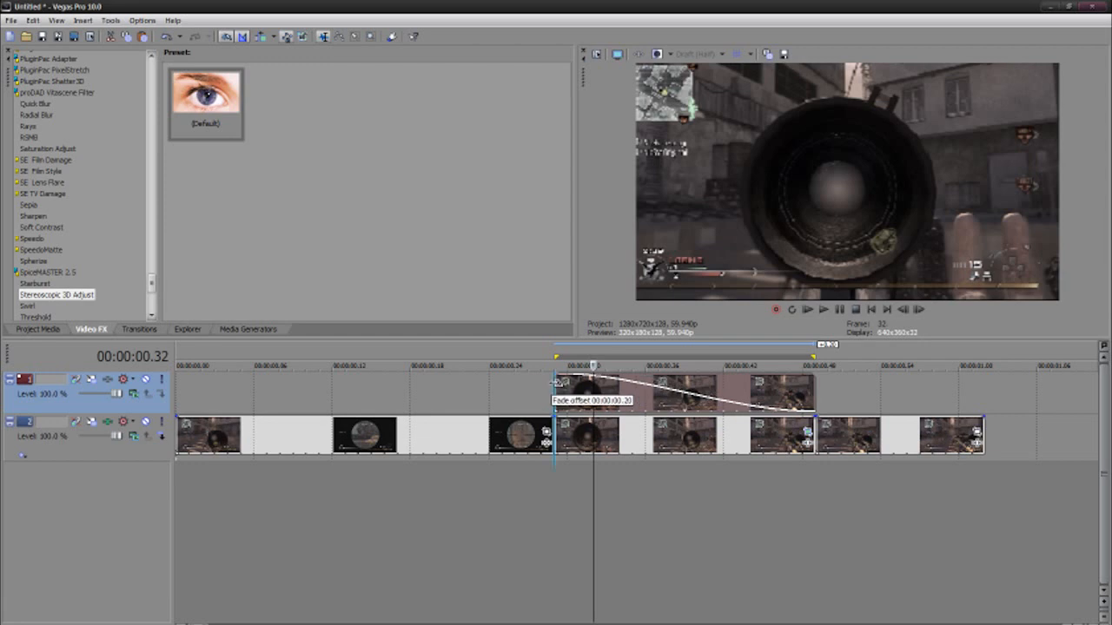
mouse_move(339, 202)
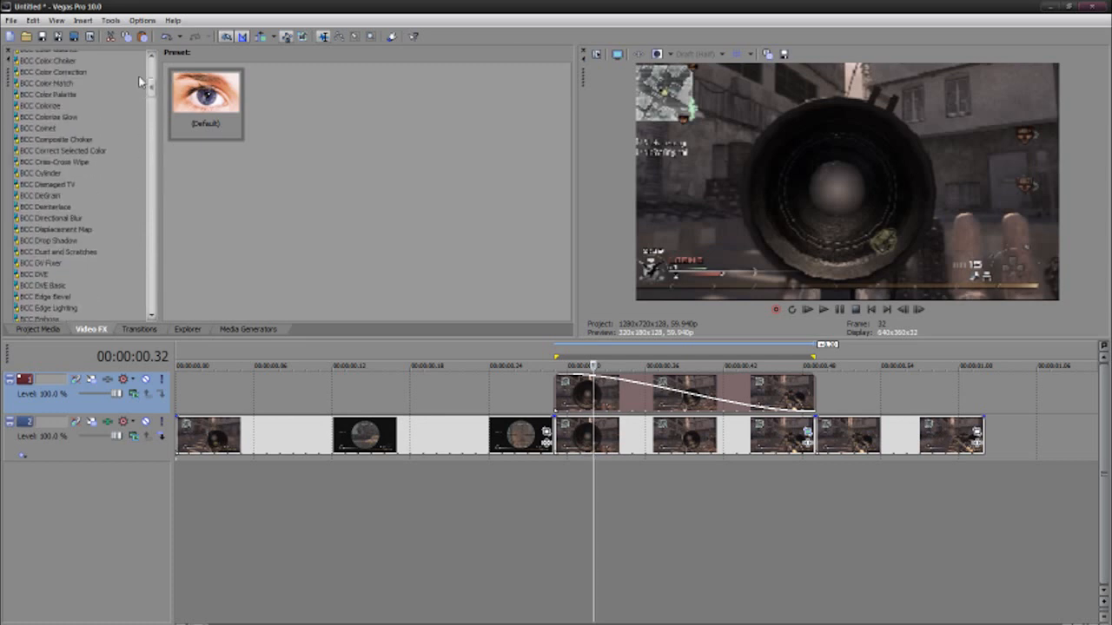
Apply Color Corrector to the event with Saturation raised to about 1.8 and close it
scroll(down, 3)
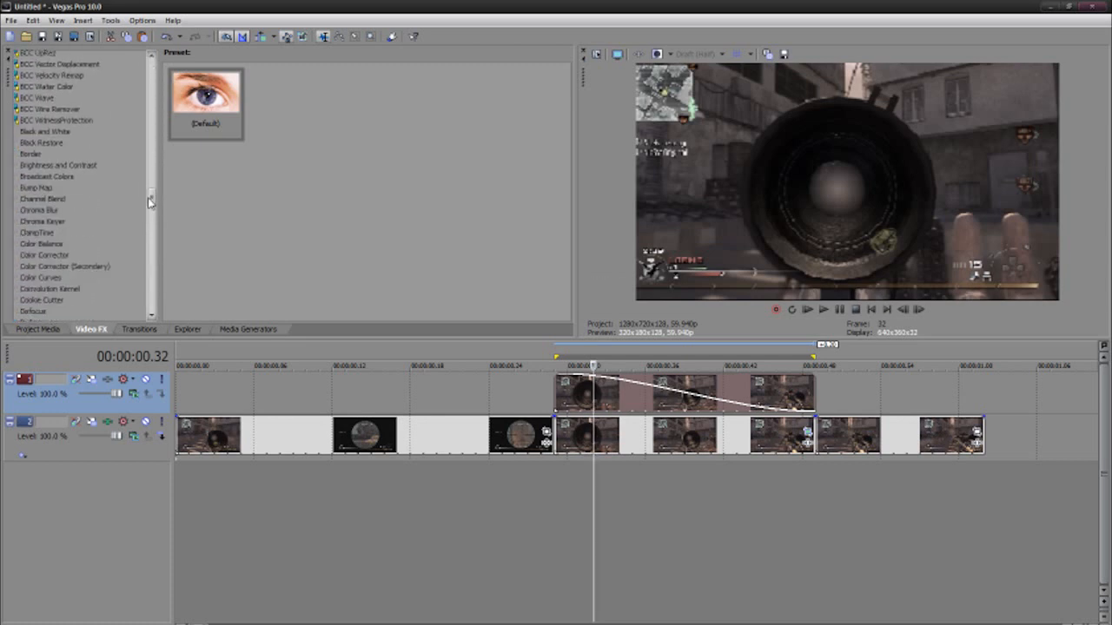
click(44, 243)
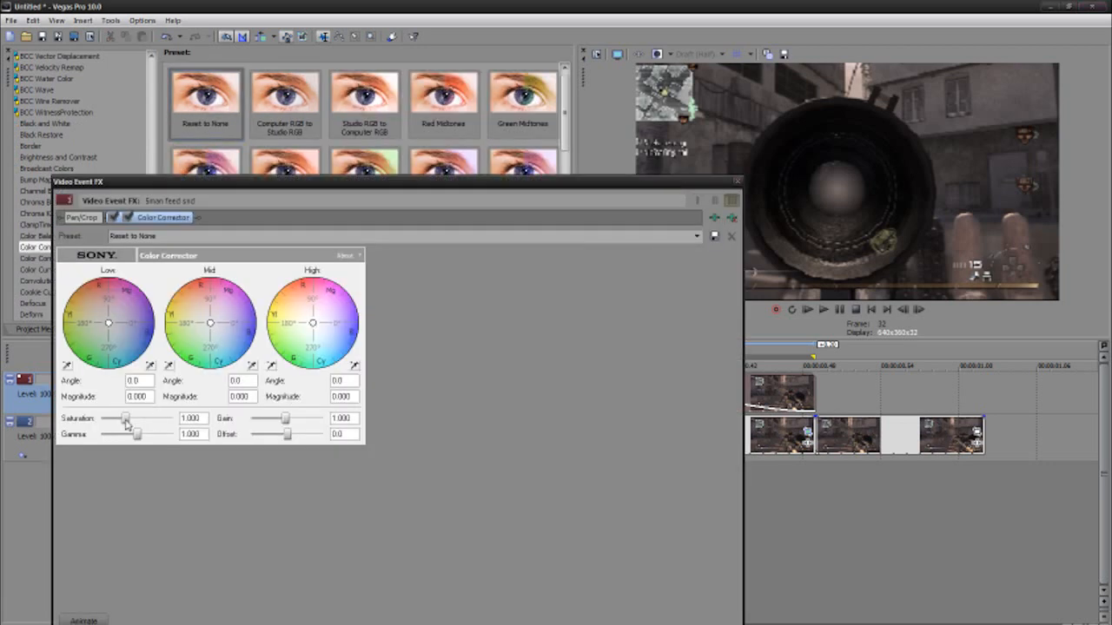
drag(125, 418, 142, 418)
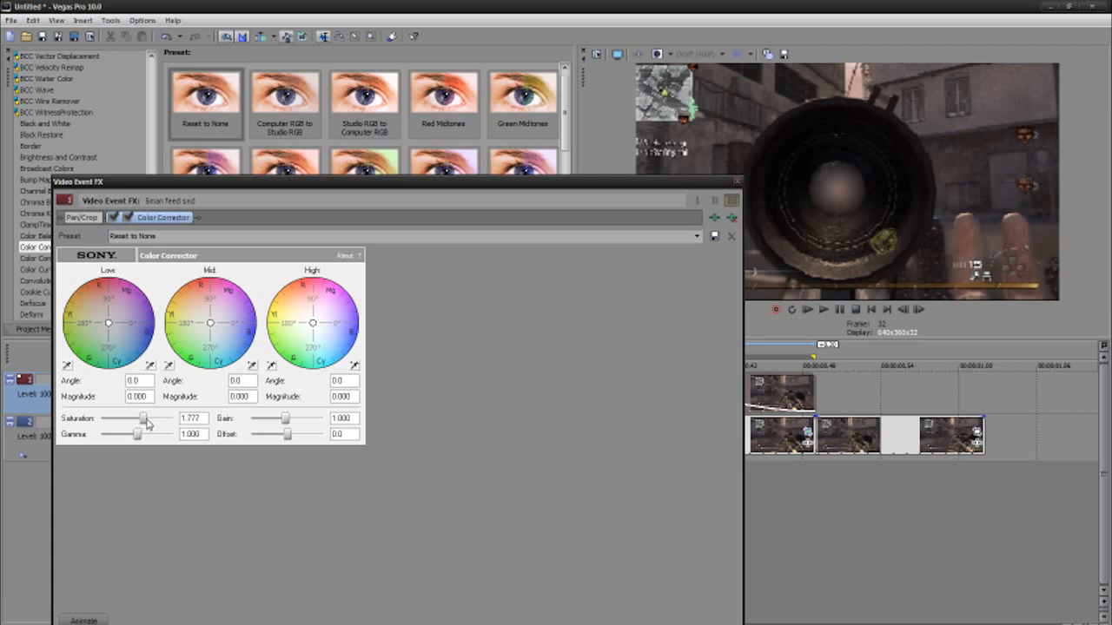
drag(140, 417, 146, 416)
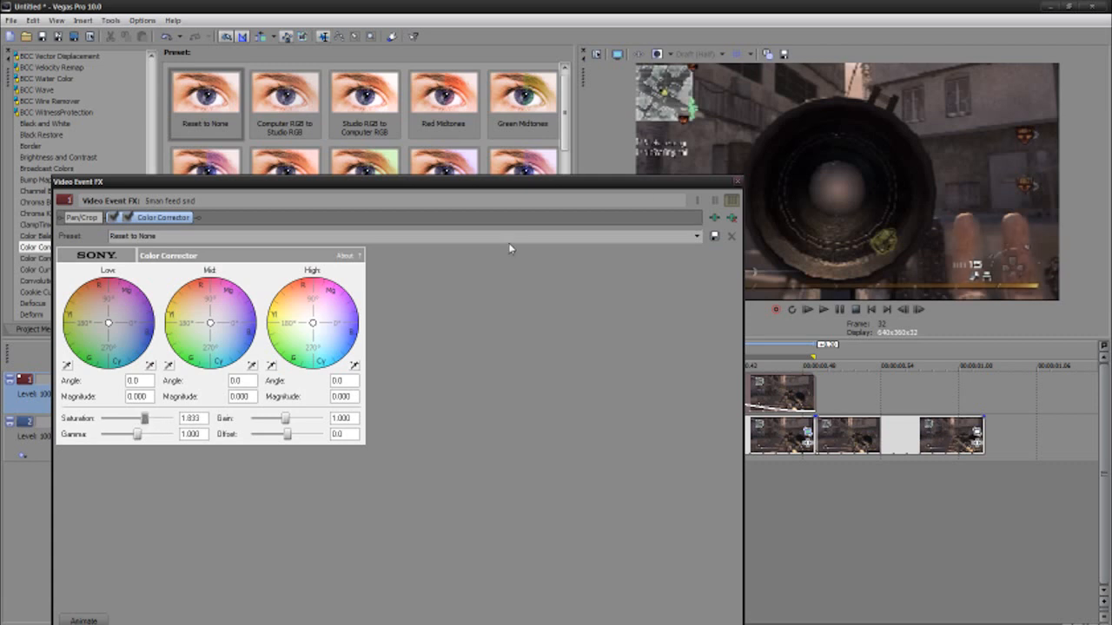
click(736, 182)
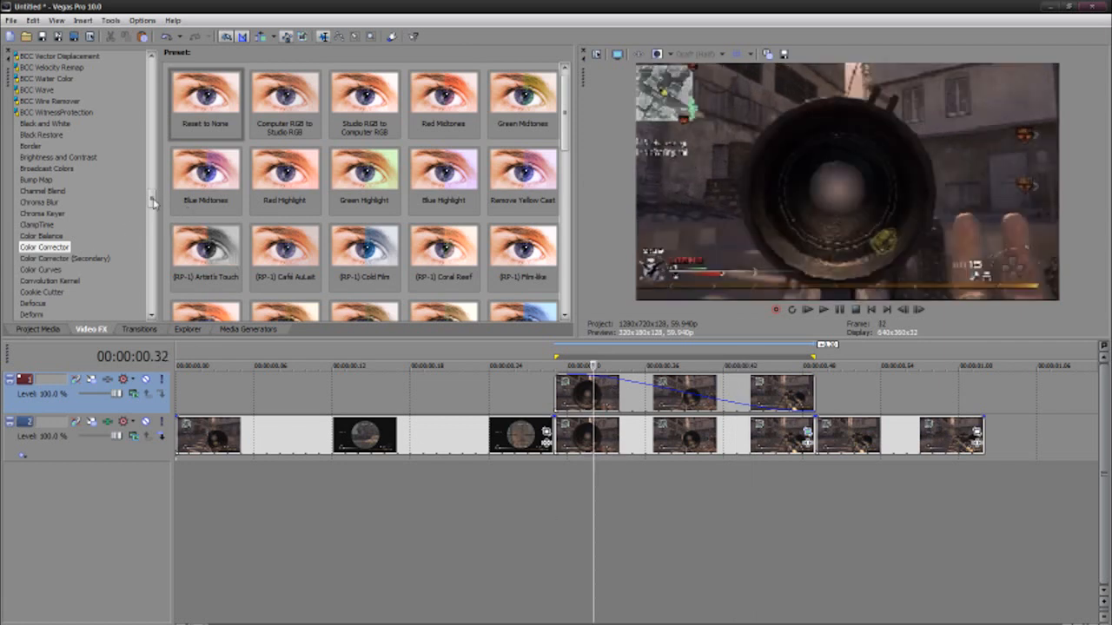
Expand 3D Adjust corrections and set a small zoom with a slightly negative vertical offset
scroll(down, 3)
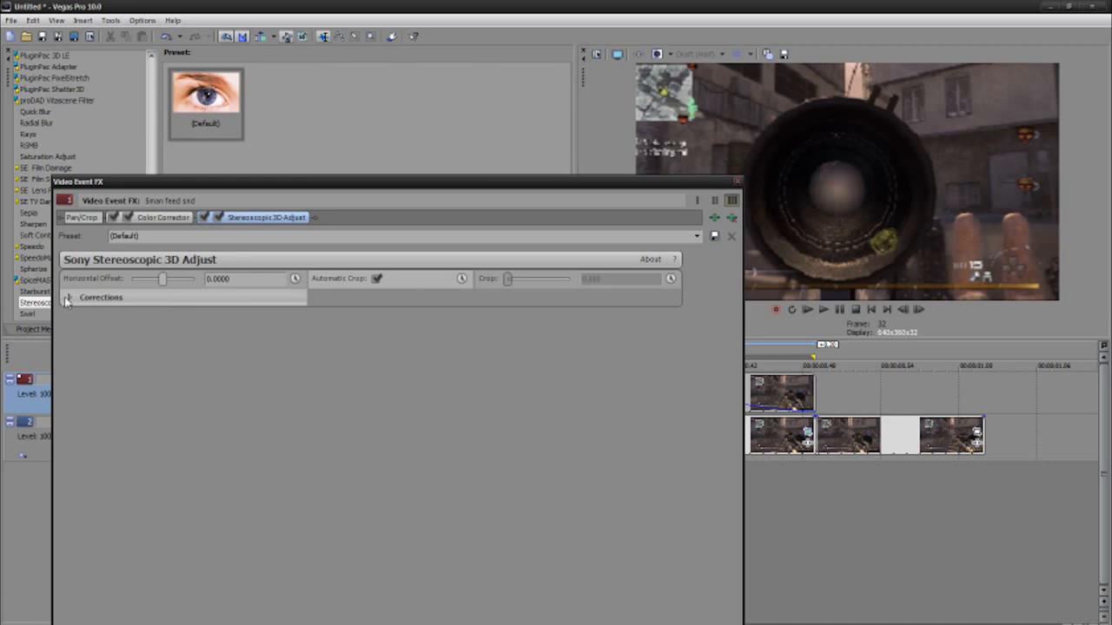
click(70, 297)
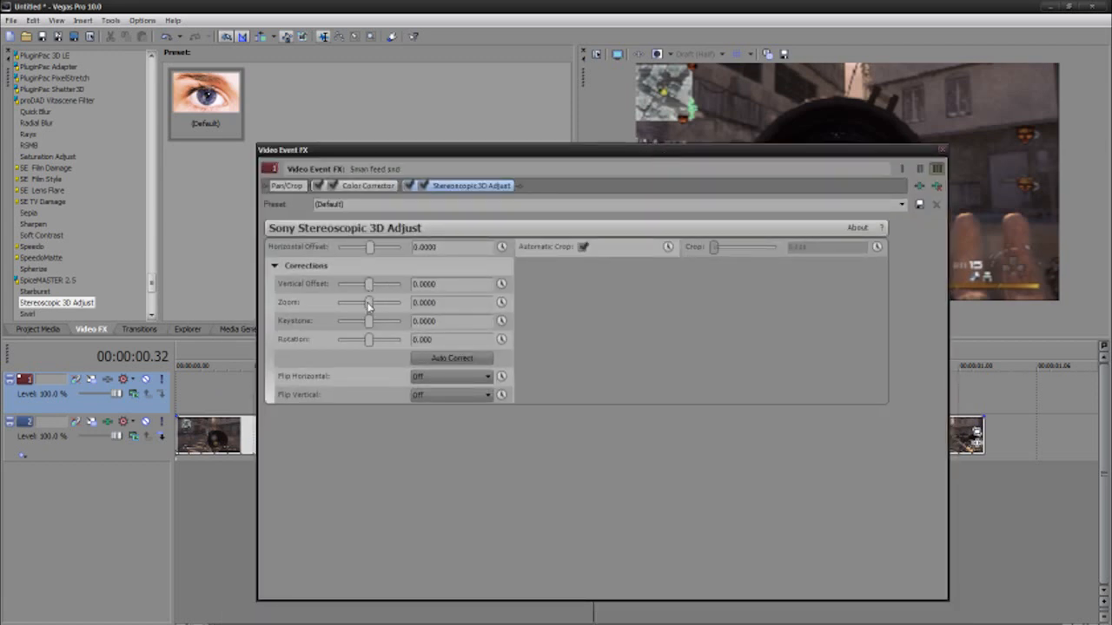
drag(368, 302, 375, 303)
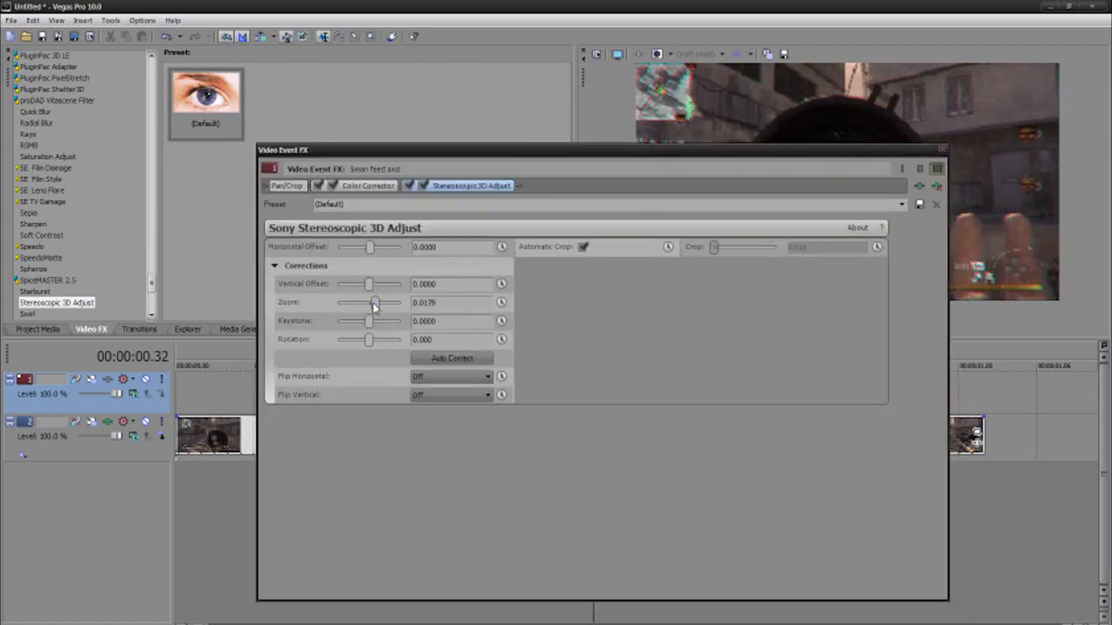
drag(373, 302, 379, 303)
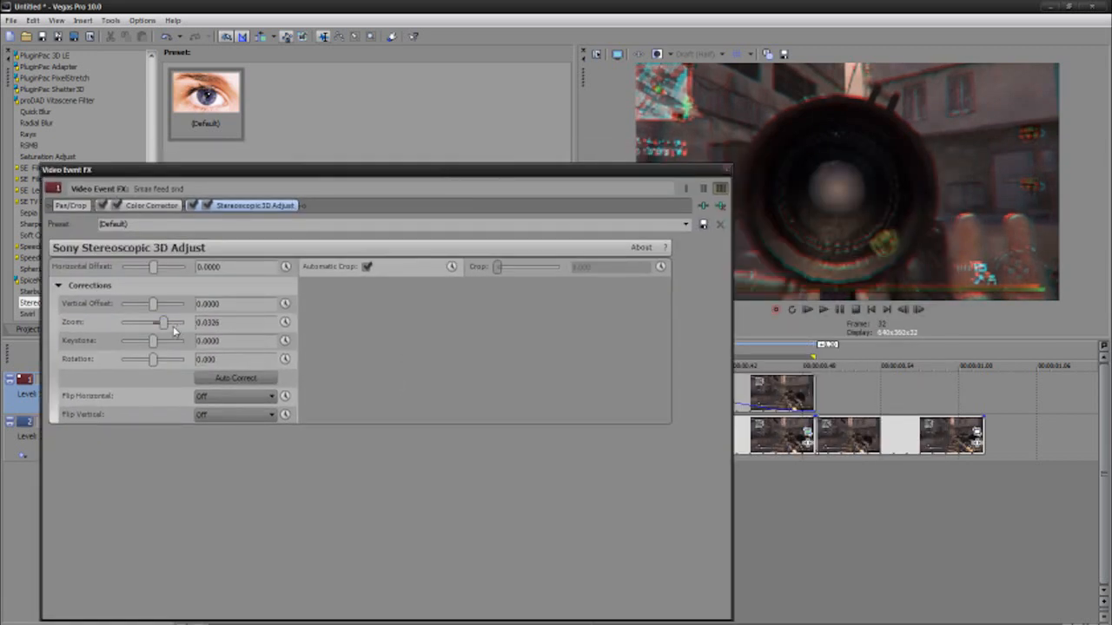
drag(160, 321, 156, 321)
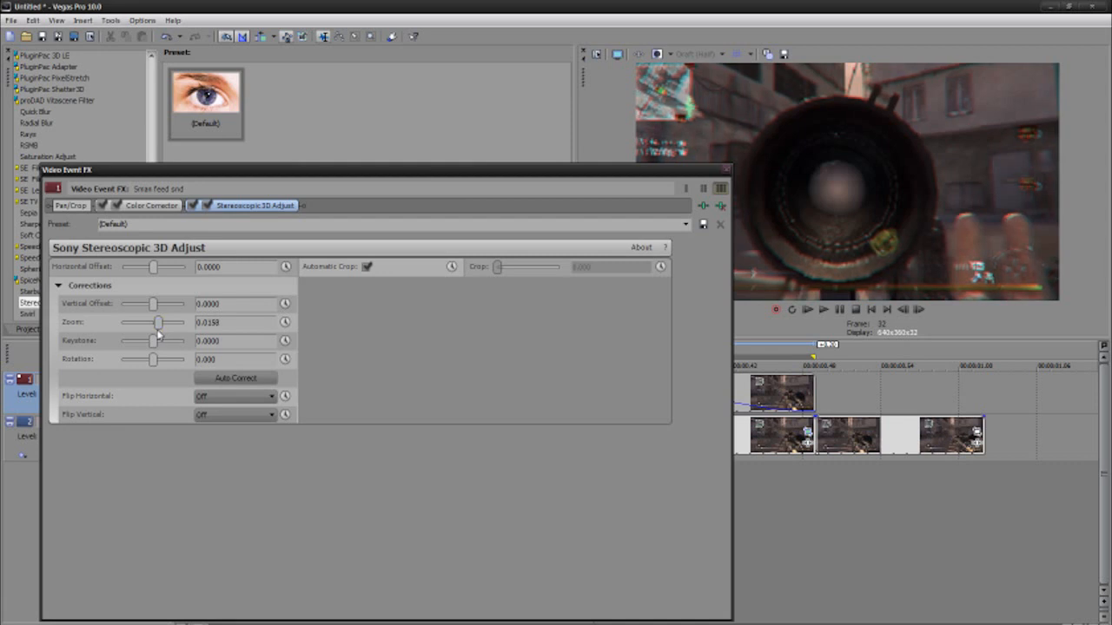
drag(153, 340, 158, 340)
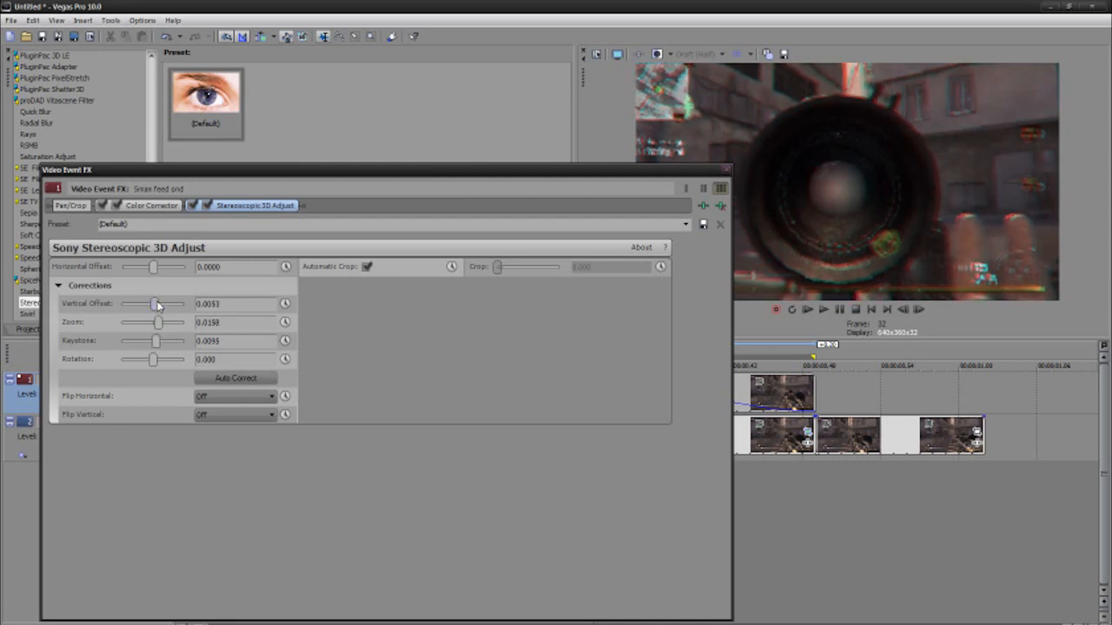
drag(156, 303, 154, 302)
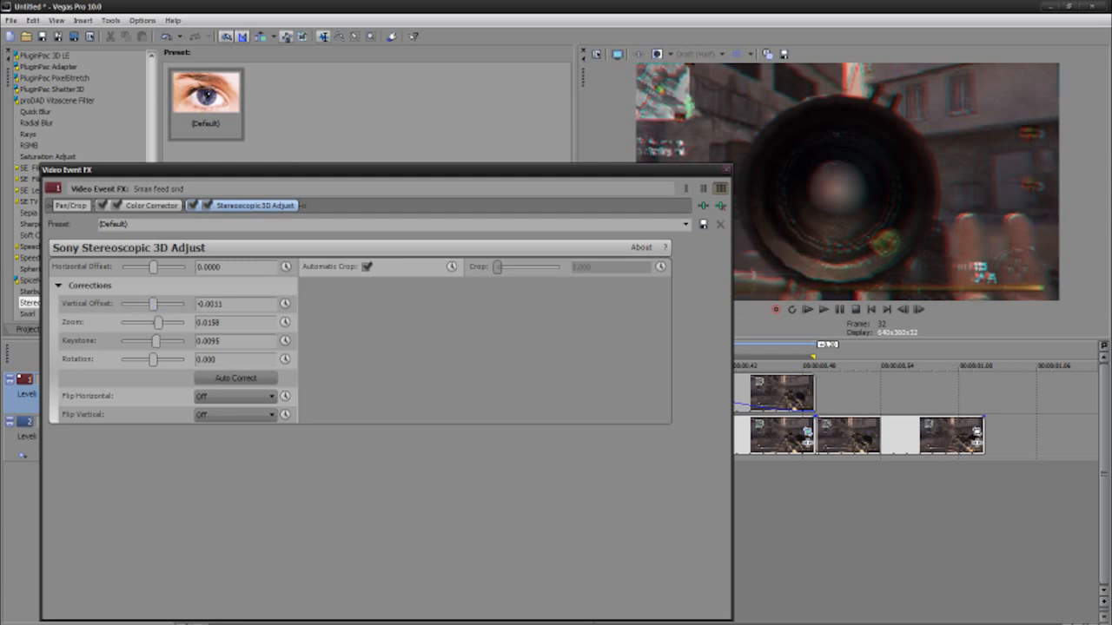
Add a slight rotation tilt and close the Stereoscopic 3D Adjust window
drag(154, 360, 139, 360)
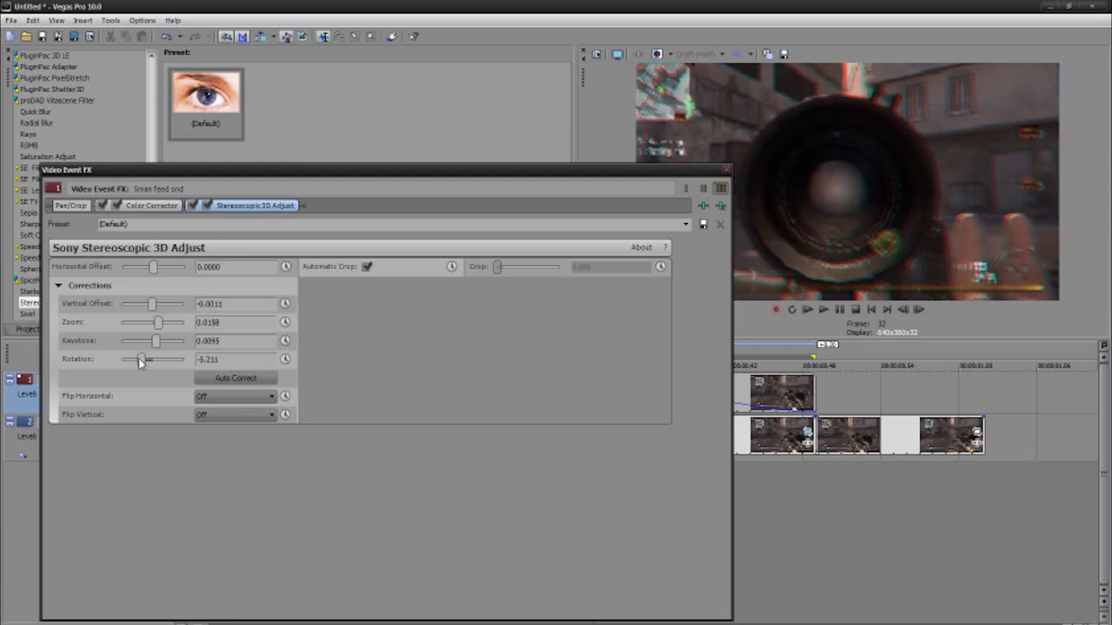
drag(143, 359, 139, 360)
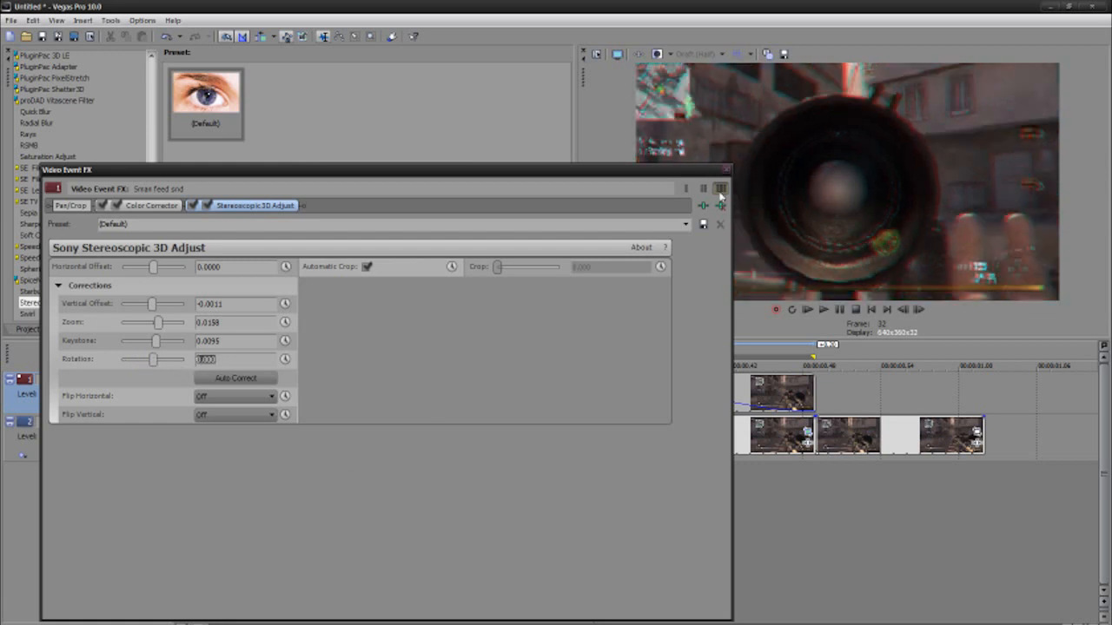
click(720, 188)
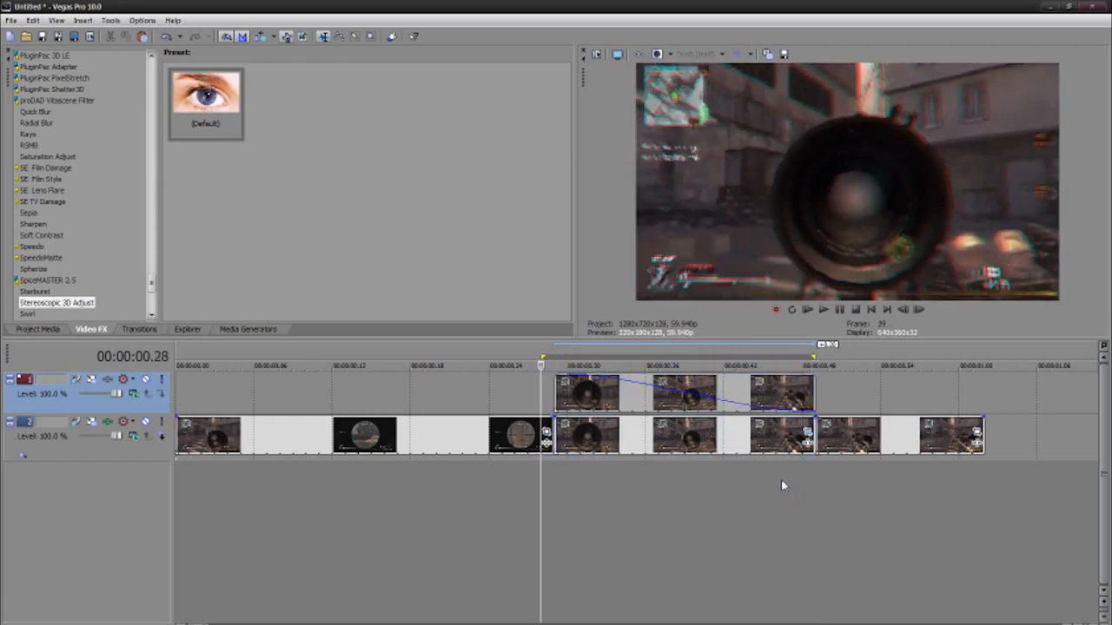
Give the top clip's fade a smooth curve and show the RSMB motion blur presets
click(823, 309)
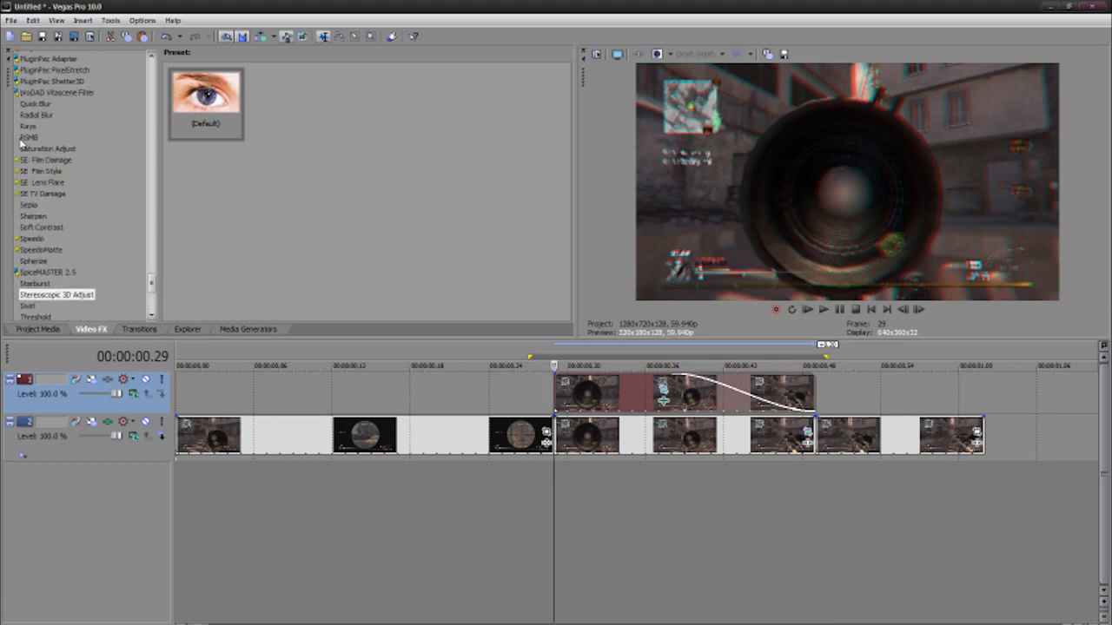
click(31, 137)
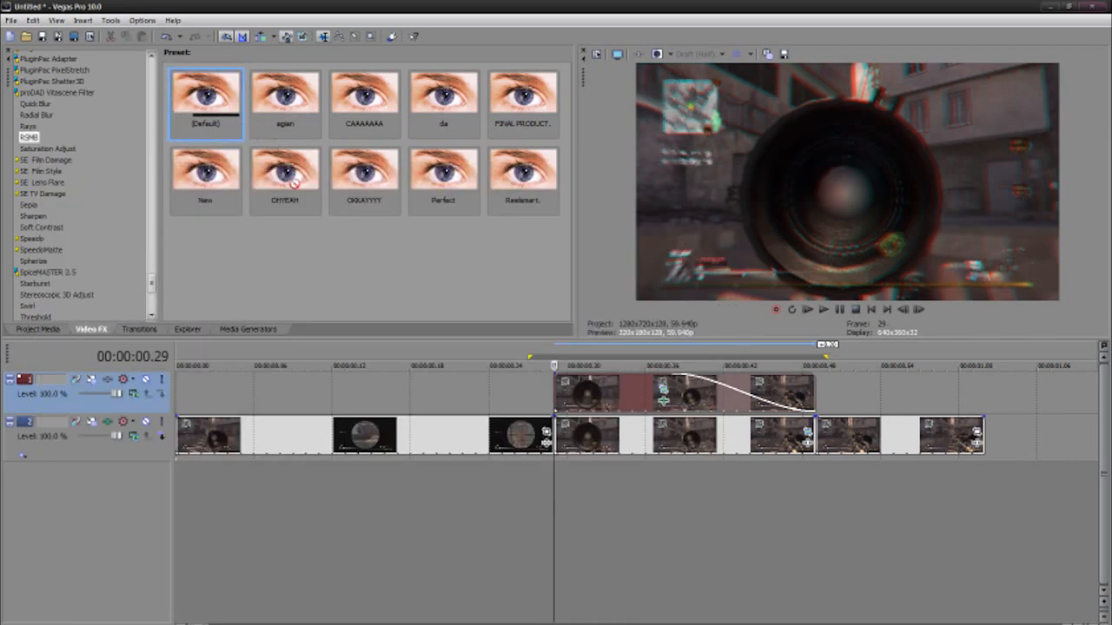
Apply the RSMB motion blur event FX to the clip with default settings and close its window
click(546, 443)
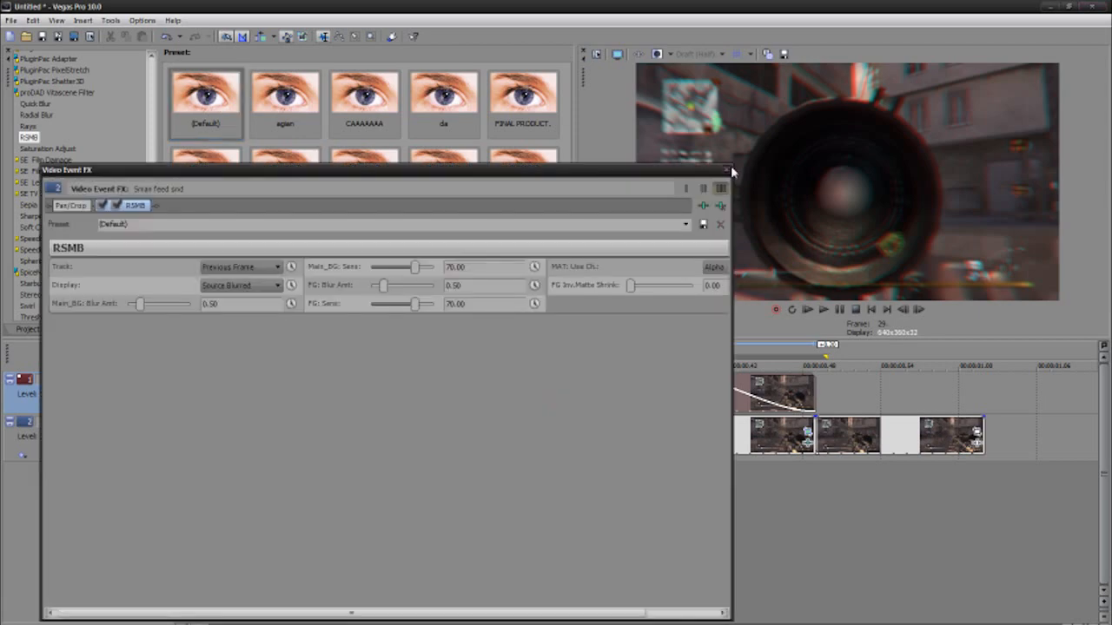
click(726, 171)
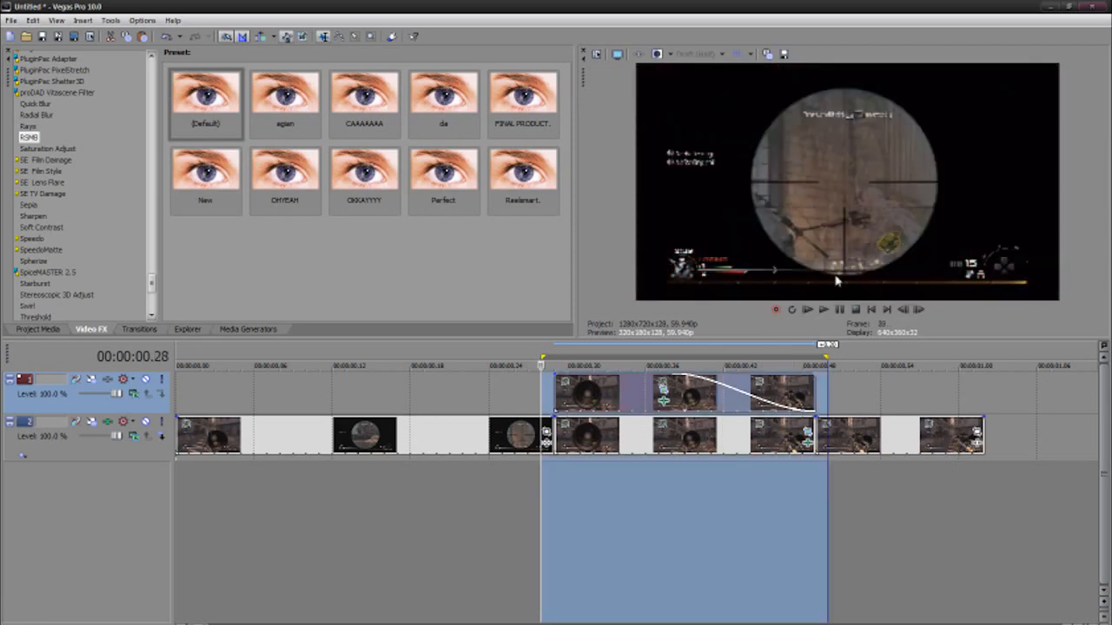
Start playback of the loop region to preview the fade, color, 3D and blur together
click(806, 310)
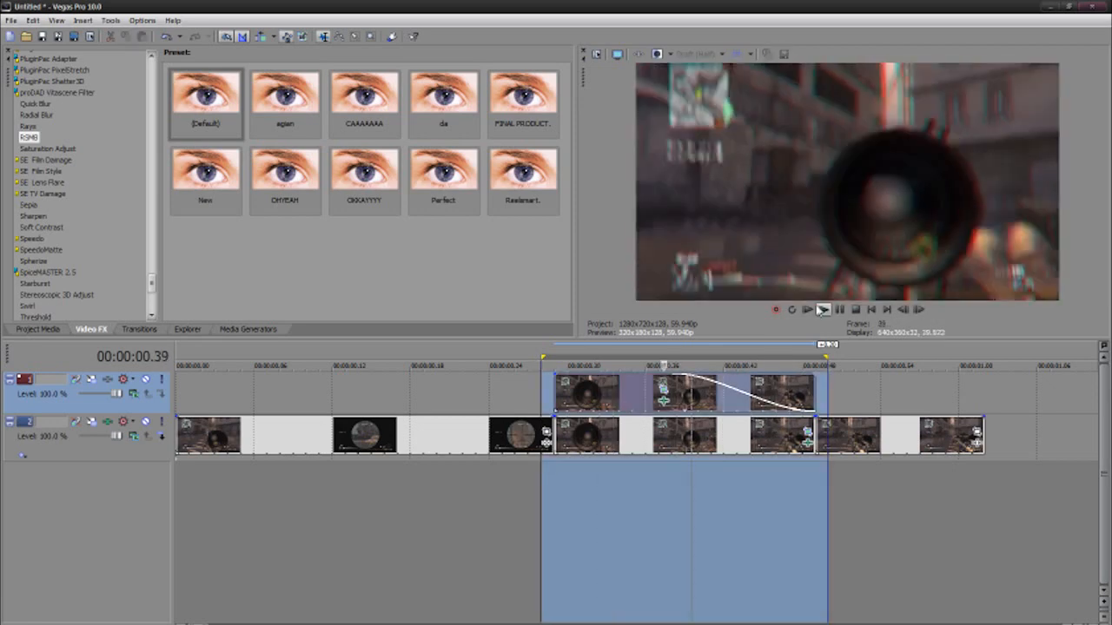